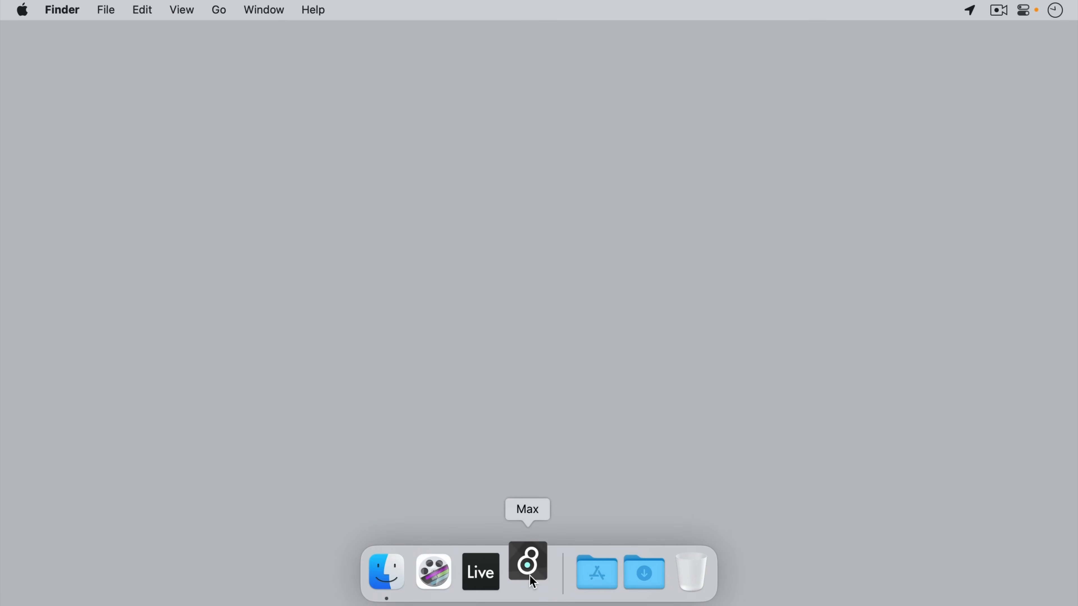
# Launch Max, create a new empty patcher Untitled1 and enlarge its window to a wider working area
pyautogui.click(527, 572)
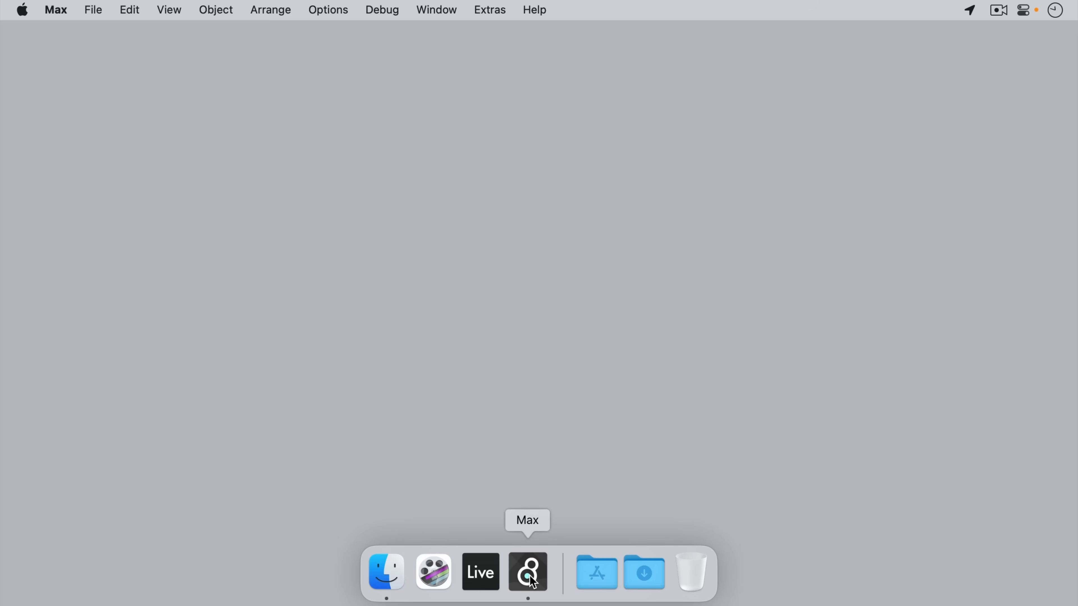
pyautogui.click(92, 10)
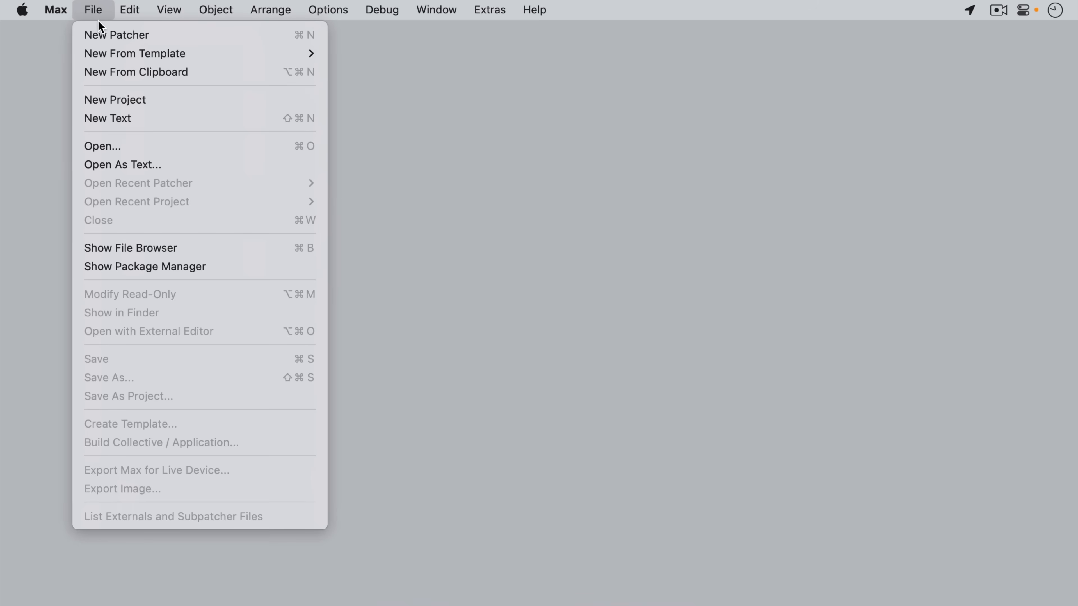
pyautogui.click(117, 35)
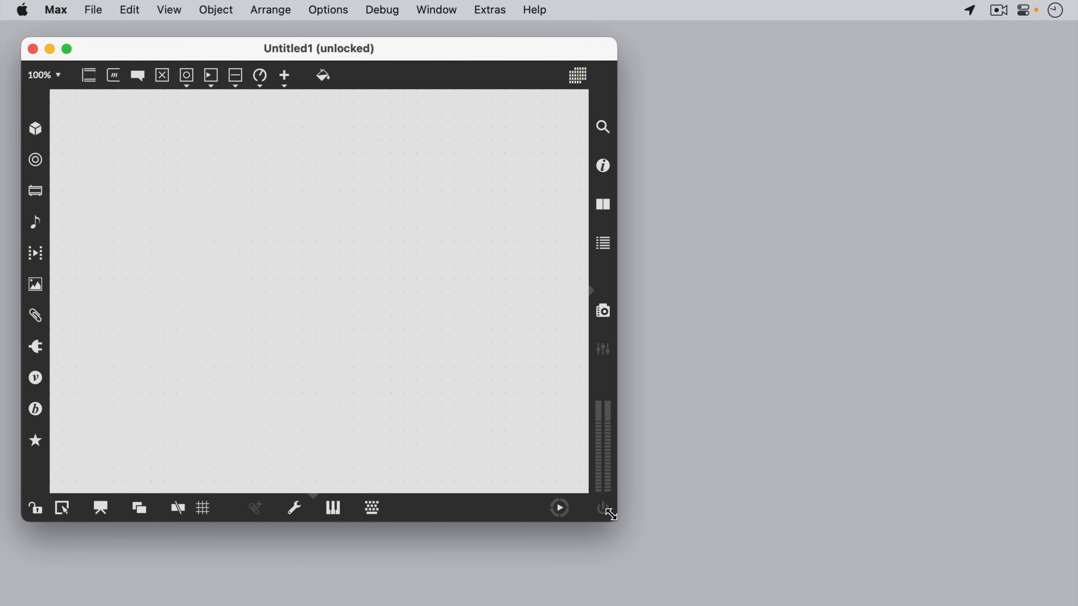
pyautogui.moveTo(610, 515); pyautogui.dragTo(919, 572)
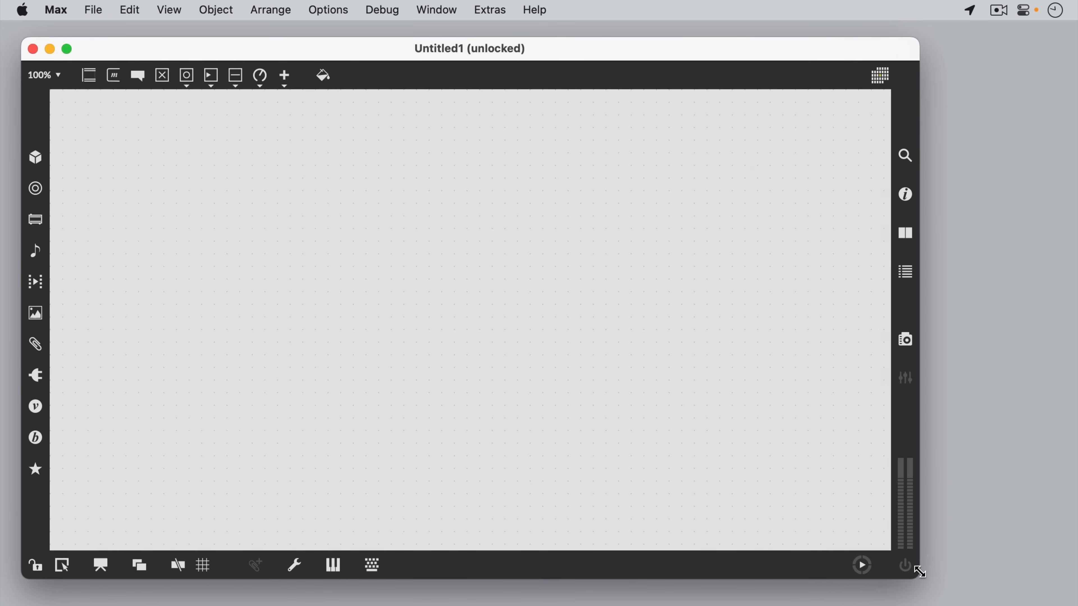
pyautogui.moveTo(919, 570); pyautogui.dragTo(933, 570)
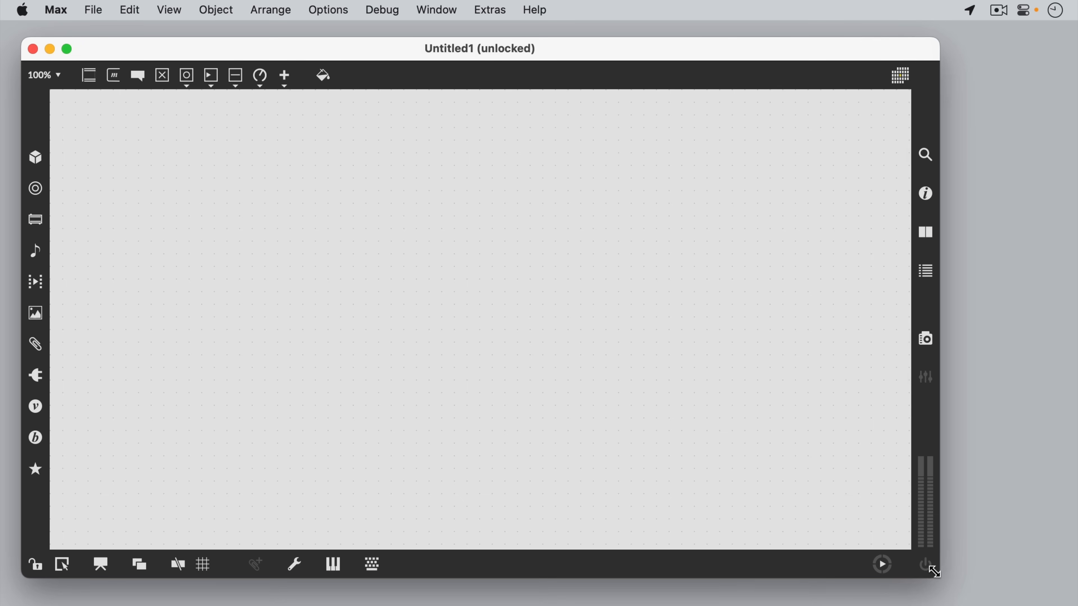
pyautogui.moveTo(210, 75)
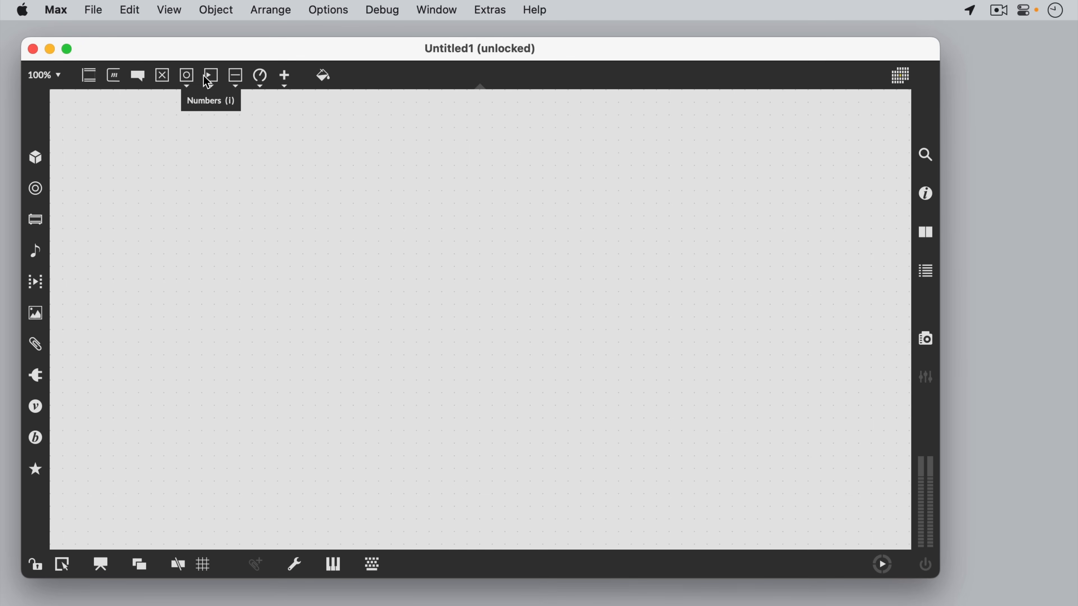
pyautogui.moveTo(88, 75)
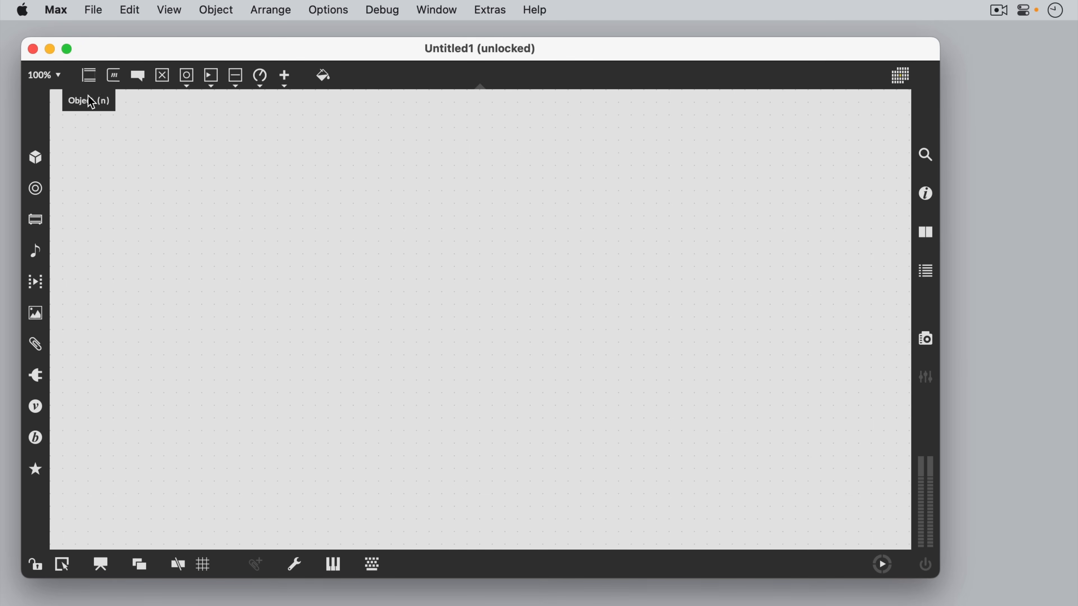
pyautogui.moveTo(35, 313)
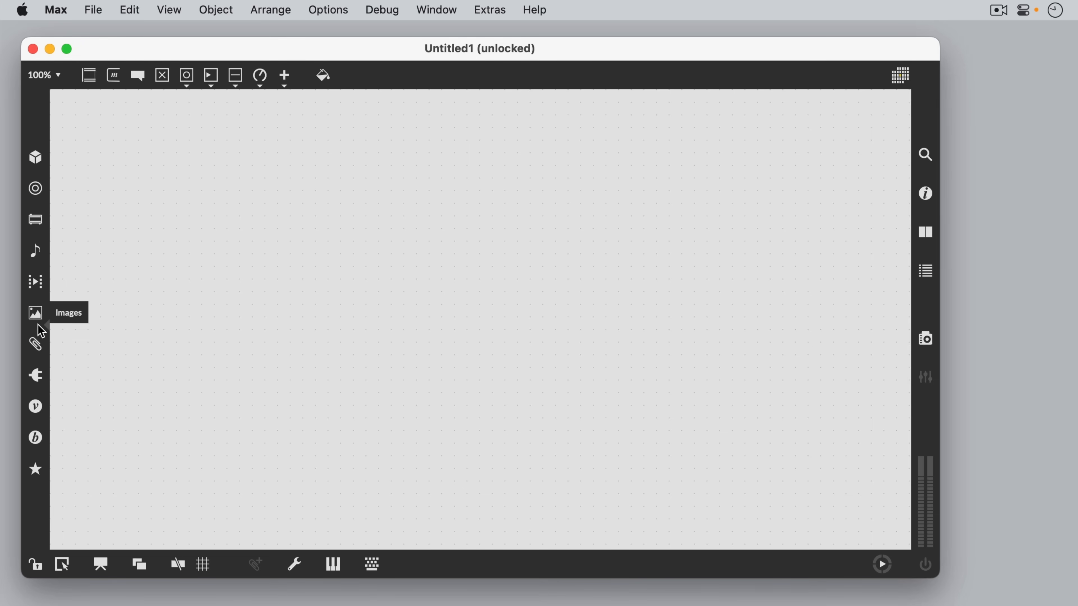
pyautogui.moveTo(252, 404)
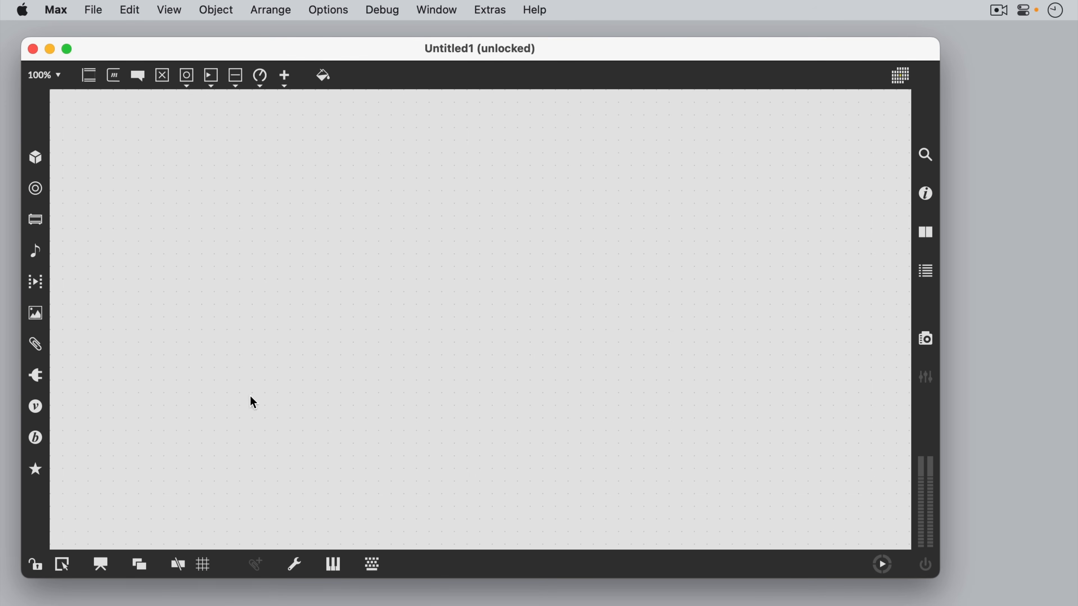
pyautogui.moveTo(925, 194)
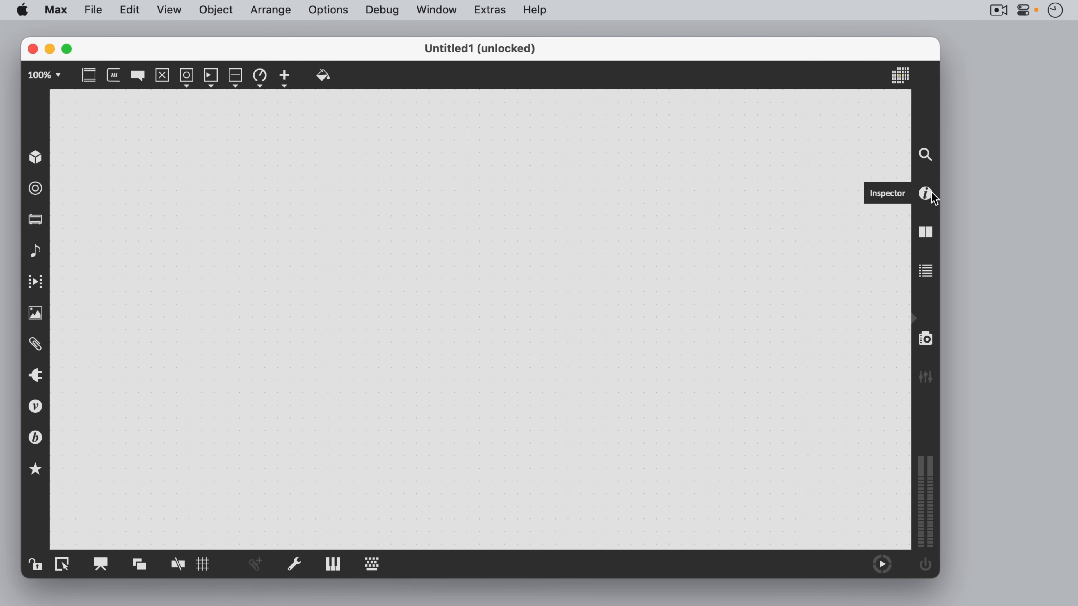
pyautogui.moveTo(860, 361)
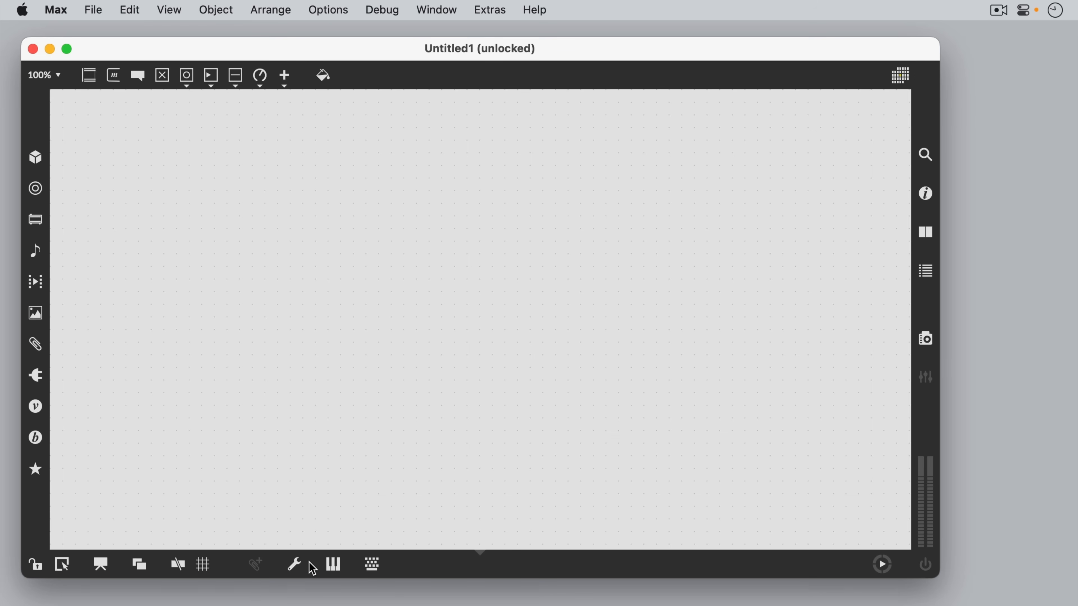
pyautogui.moveTo(35, 563)
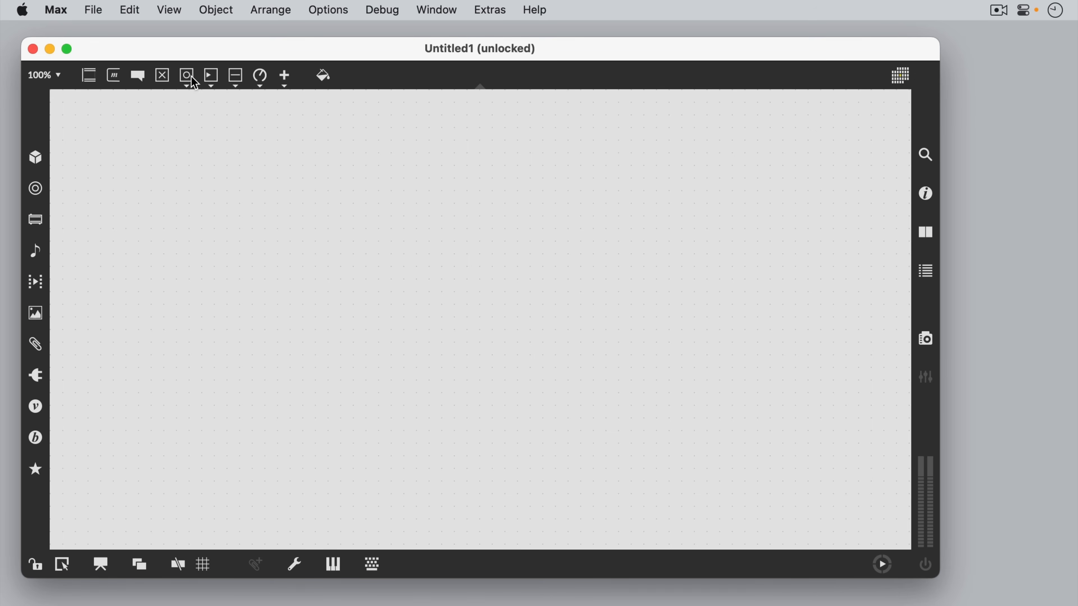
# Add a bang button from the Buttons palette, enlarge it and duplicate it, undoing an extra copy
pyautogui.click(186, 76)
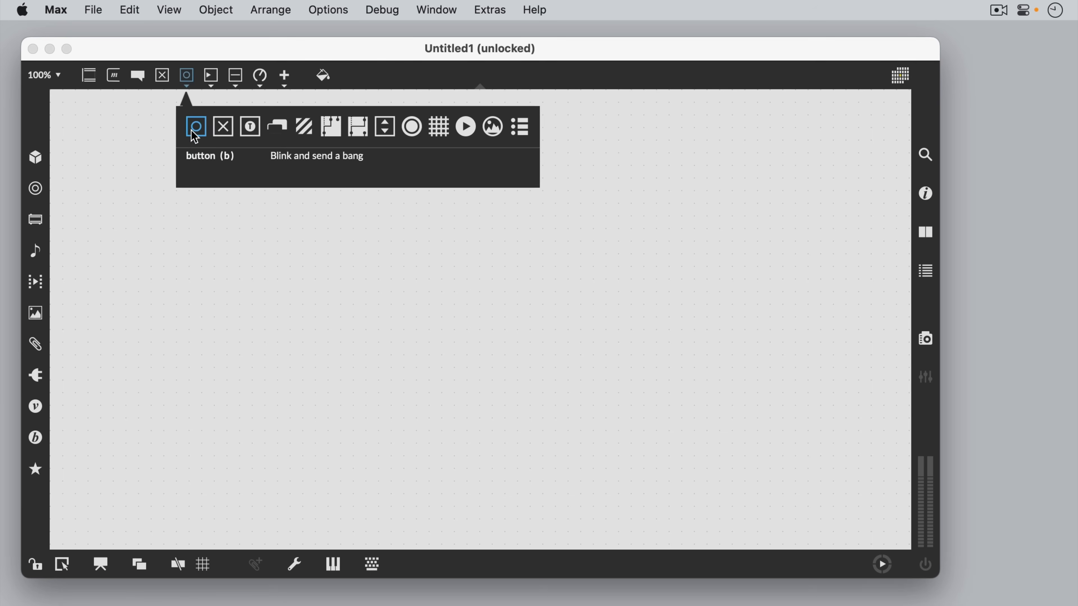
pyautogui.click(196, 126)
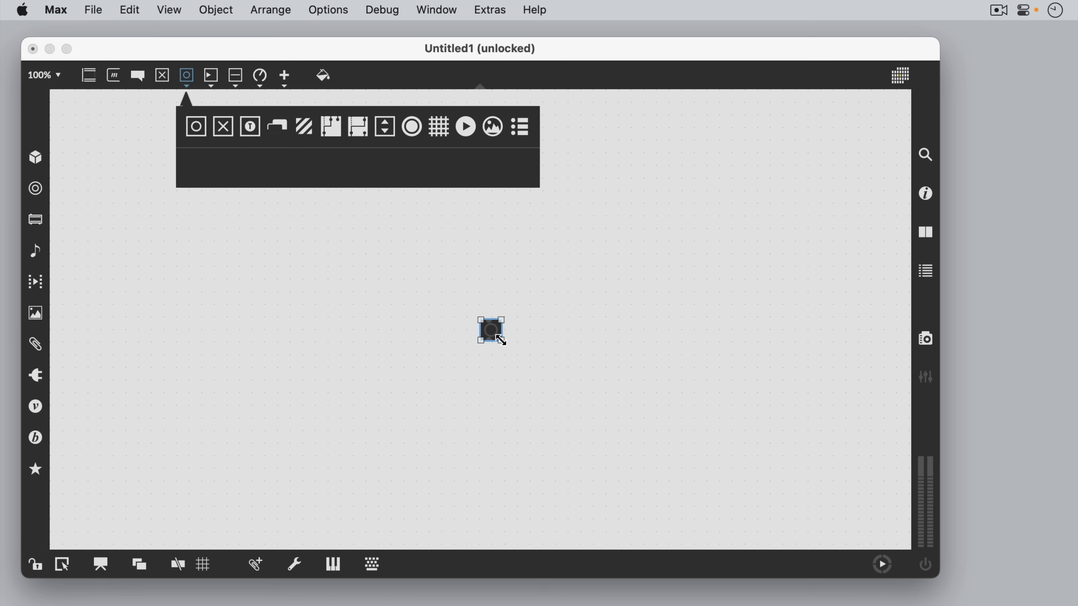
pyautogui.click(196, 125)
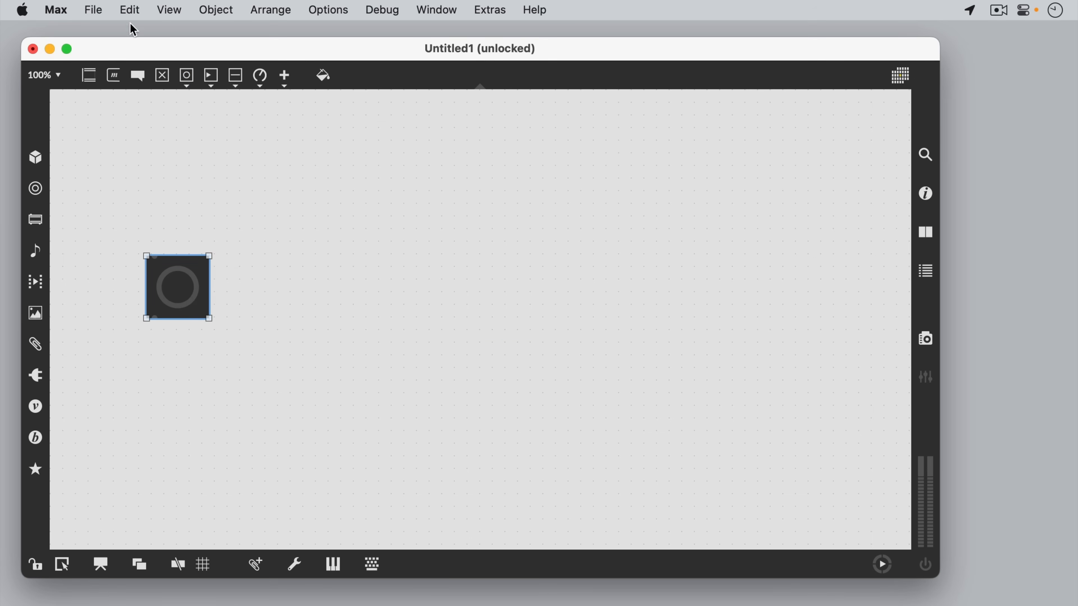
pyautogui.click(129, 9)
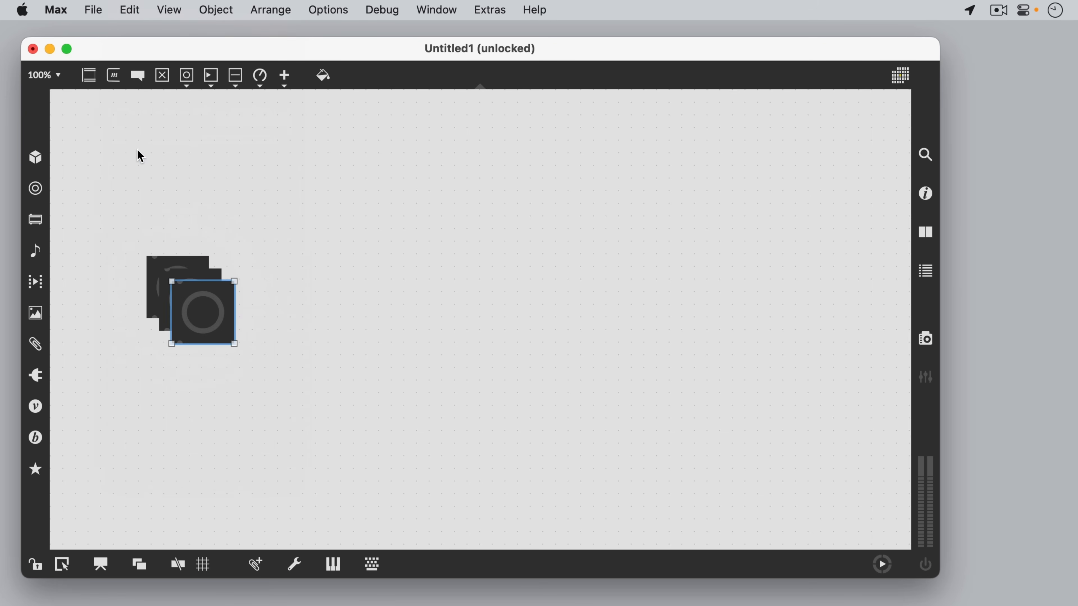
pyautogui.moveTo(133, 16)
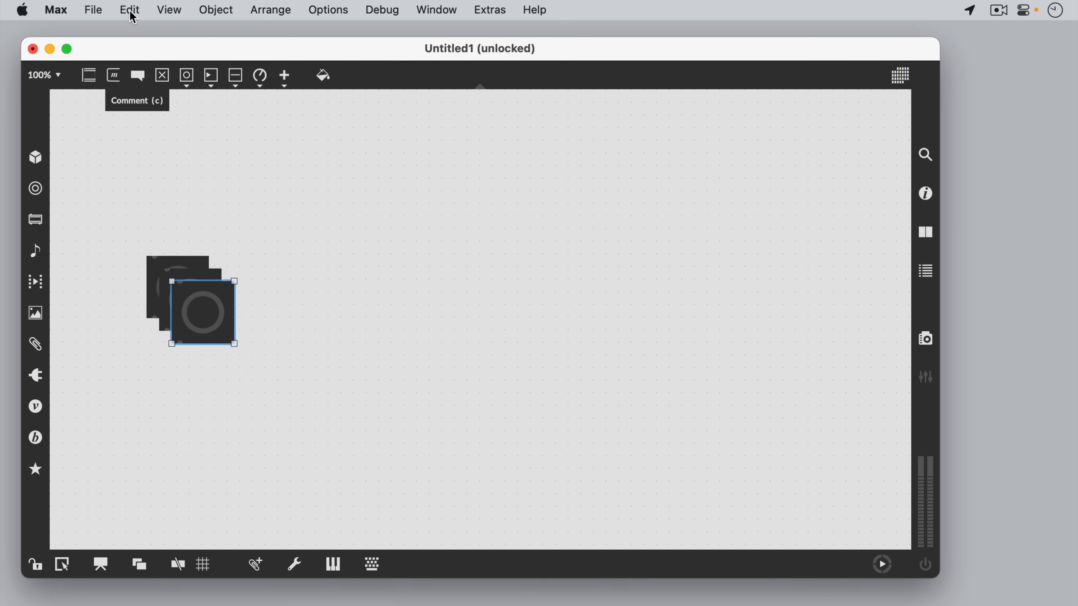
pyautogui.click(165, 231)
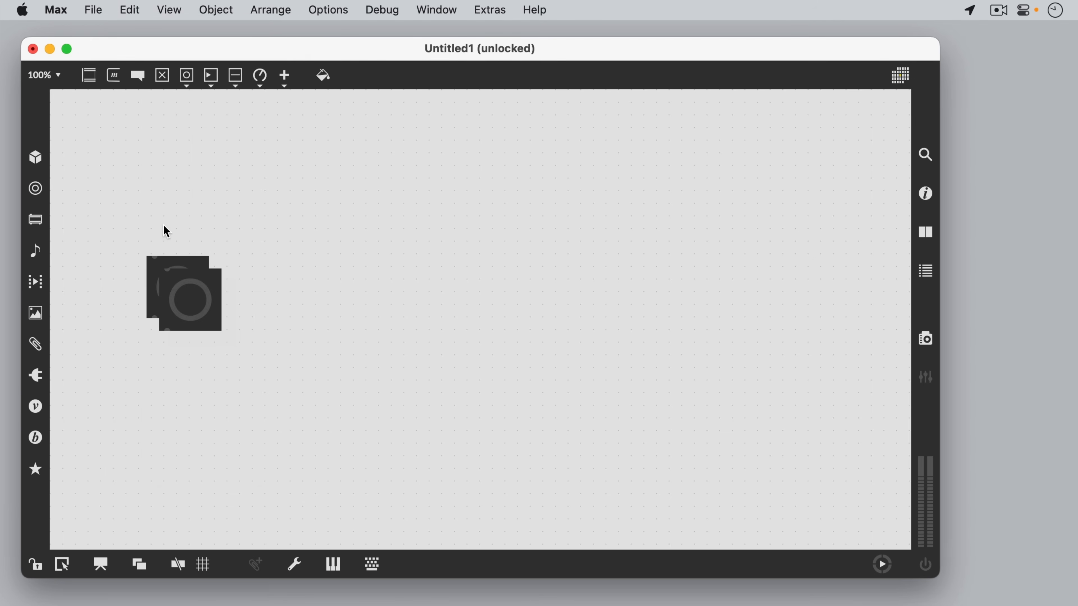
# Move the copied button below the first and wire the upper button's outlet into the lower one's inlet
pyautogui.moveTo(182, 294); pyautogui.dragTo(201, 471)
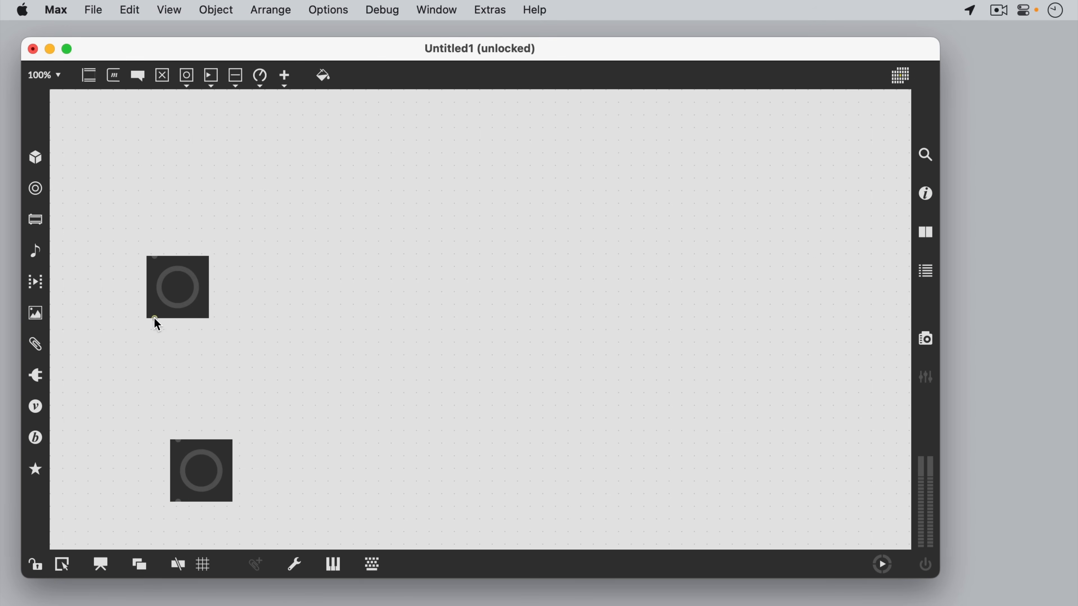
pyautogui.moveTo(154, 322); pyautogui.dragTo(178, 434)
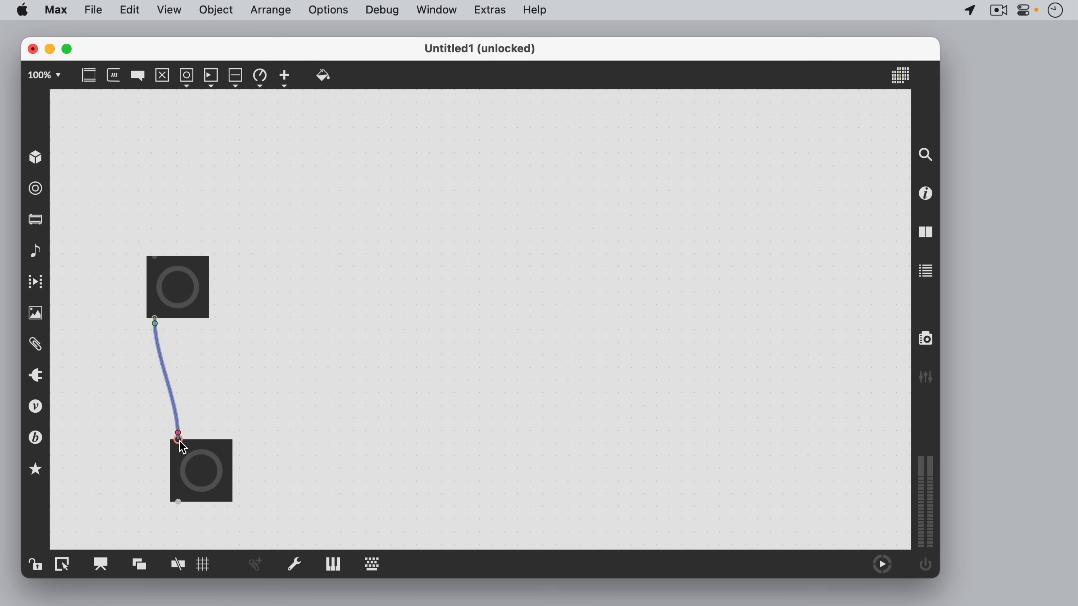
pyautogui.click(143, 456)
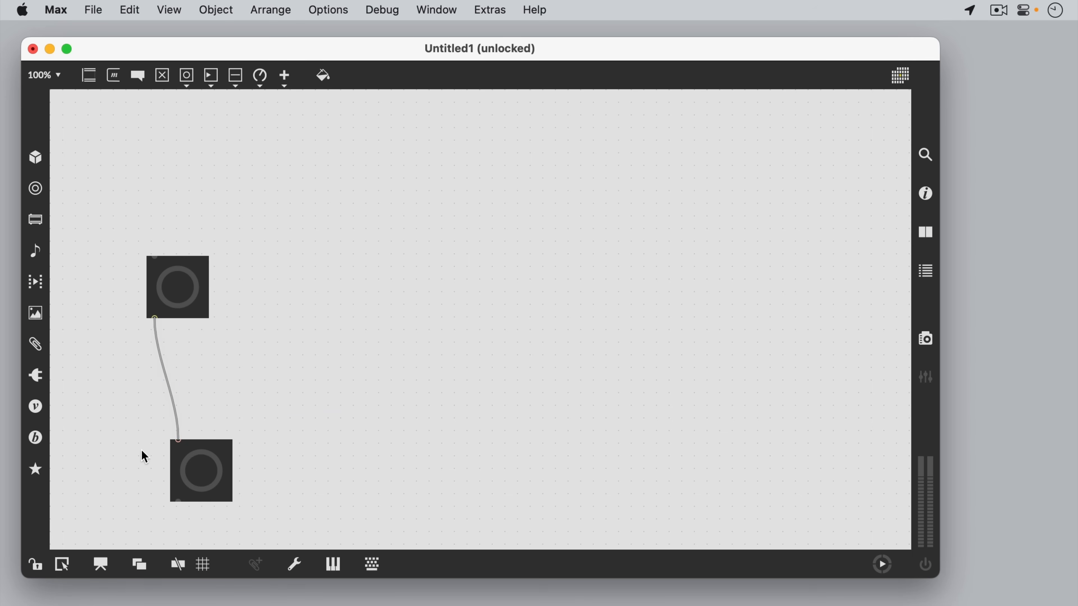
pyautogui.moveTo(34, 564)
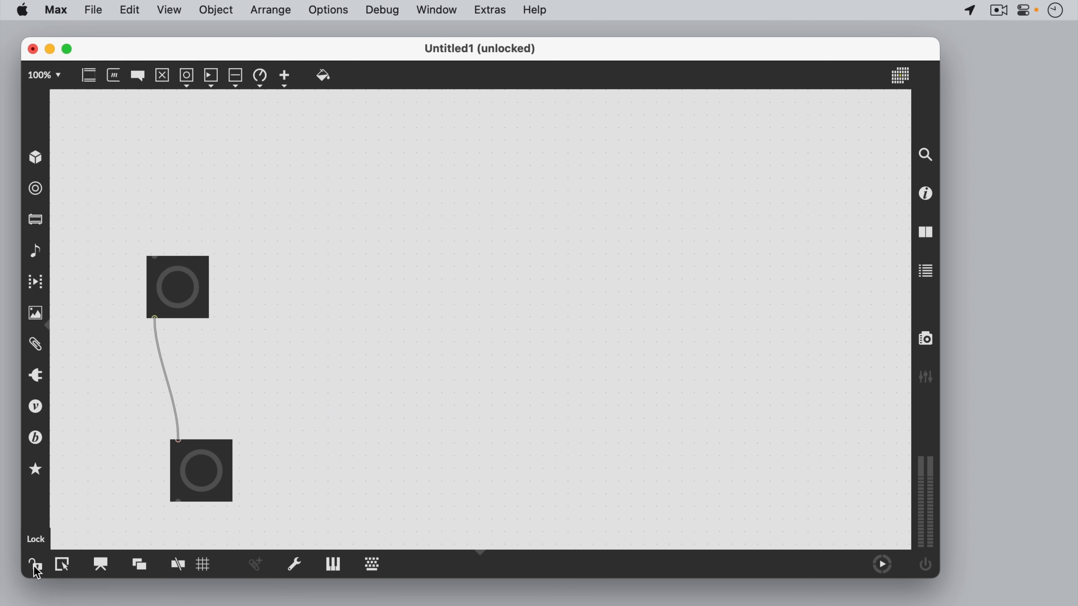
# Lock the patch to try the buttons, unlock it, then add a toggle placed above the upper button
pyautogui.click(34, 565)
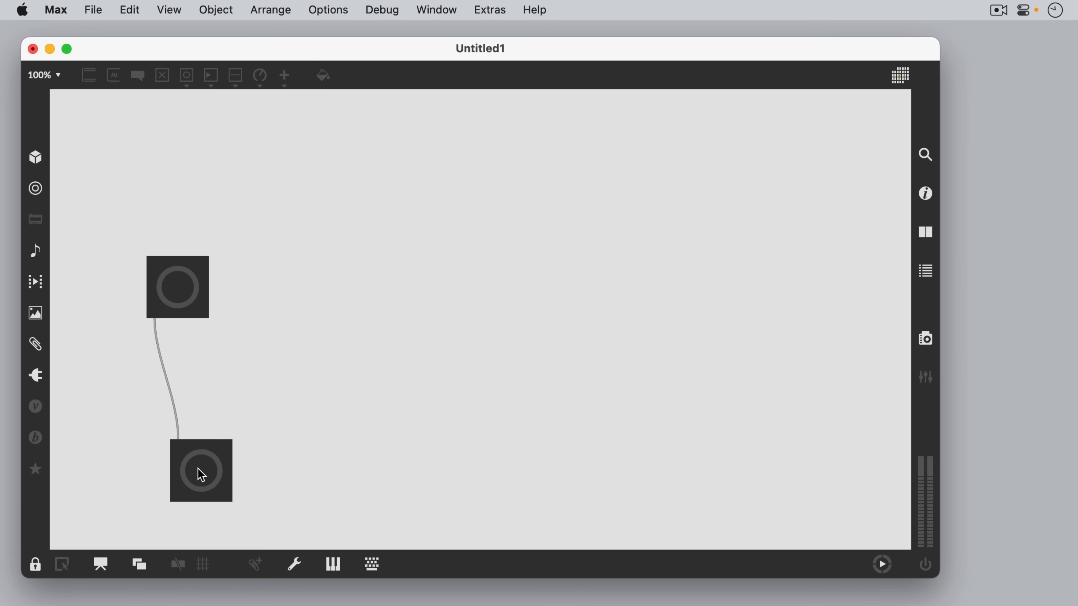
pyautogui.moveTo(35, 564)
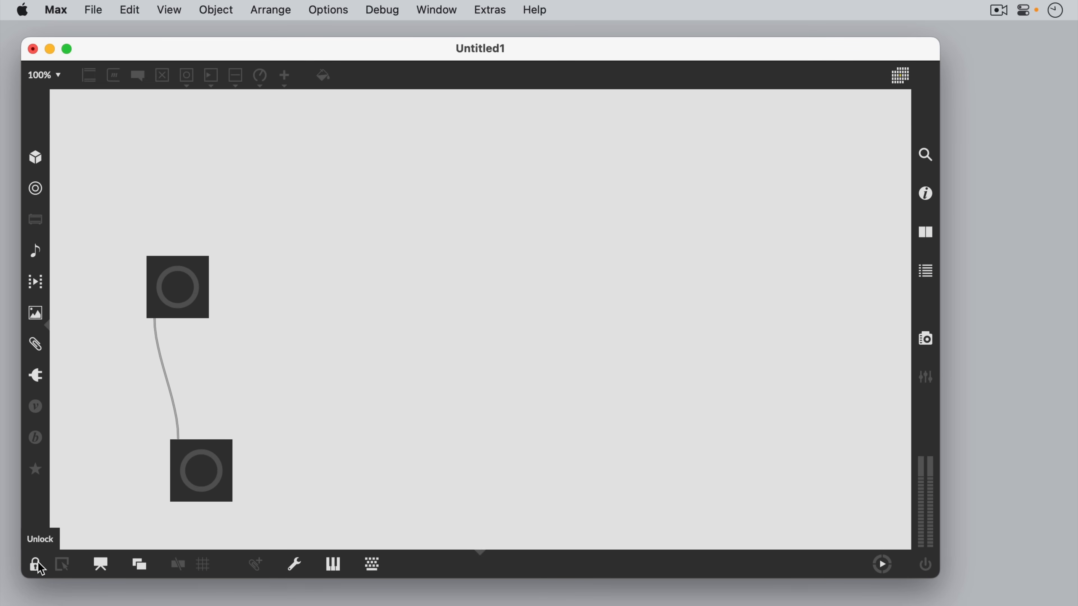
pyautogui.click(35, 564)
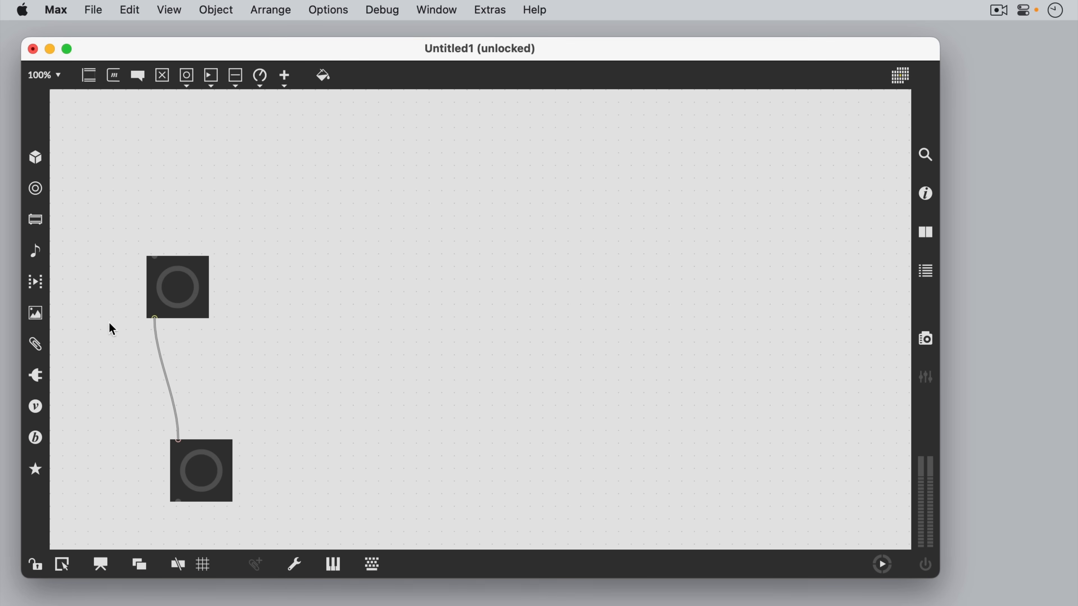
pyautogui.click(162, 74)
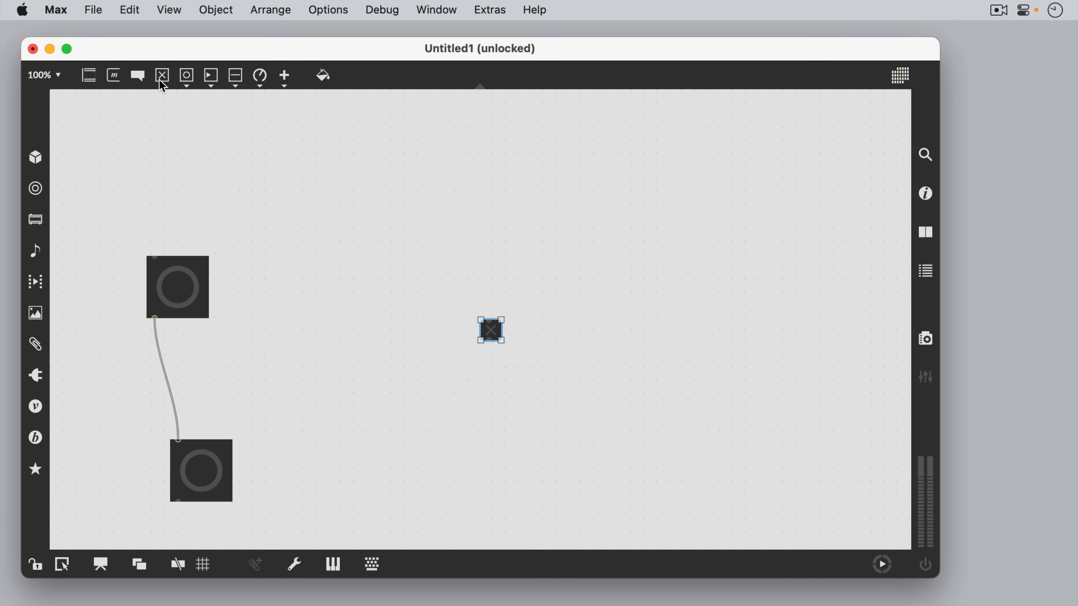
pyautogui.moveTo(490, 330); pyautogui.dragTo(201, 199)
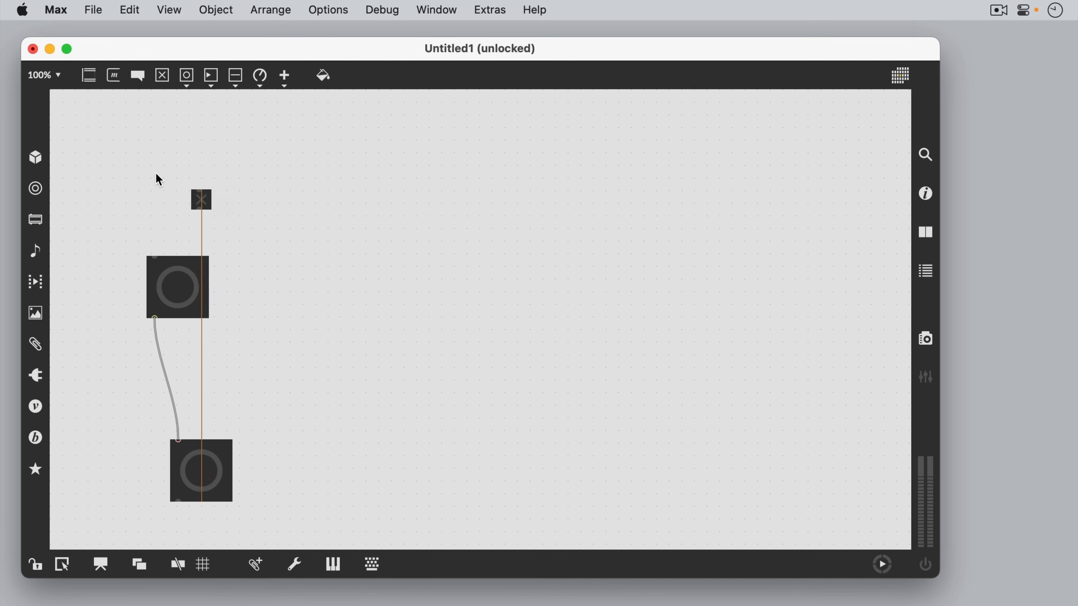
pyautogui.moveTo(201, 199); pyautogui.dragTo(98, 148)
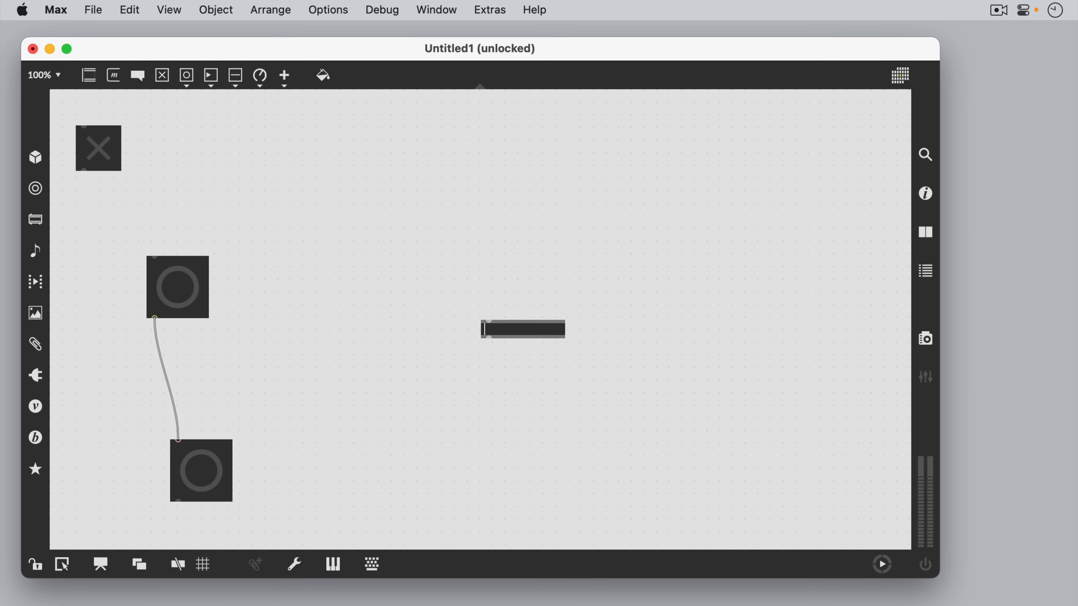
# Add a metro 350 under the toggle wired toggle→metro→upper button, lock the patch and switch the toggle on
pyautogui.write('metro 3')
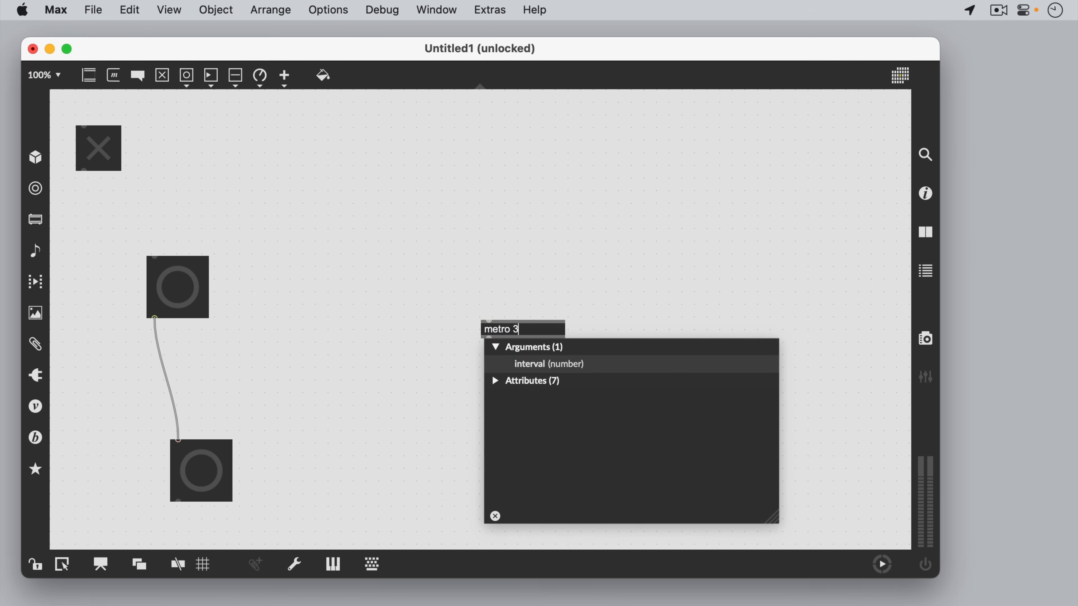
pyautogui.write('50')
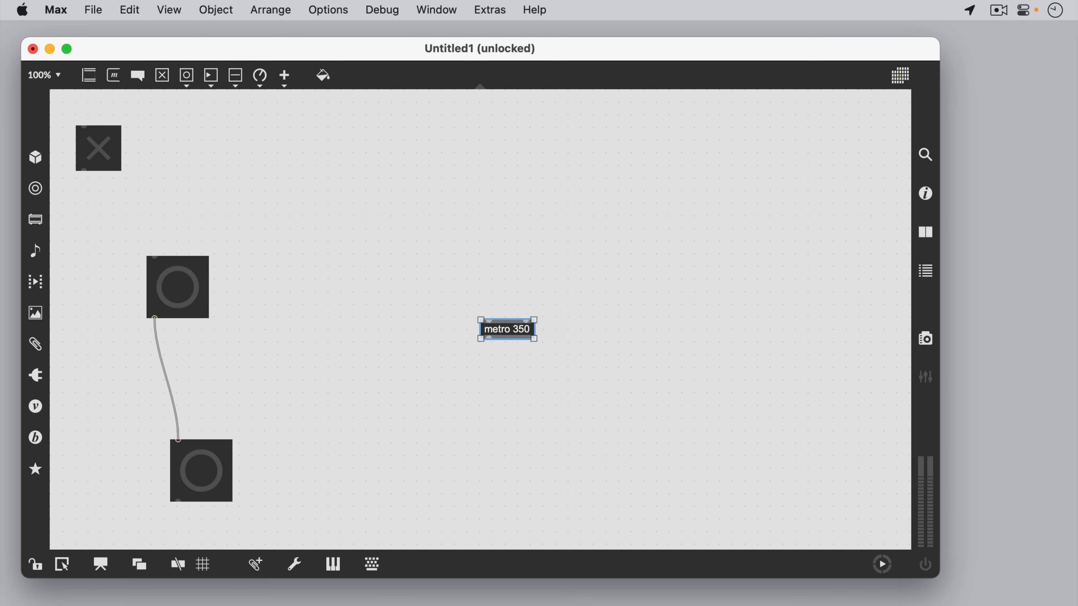
pyautogui.moveTo(506, 328); pyautogui.dragTo(131, 193)
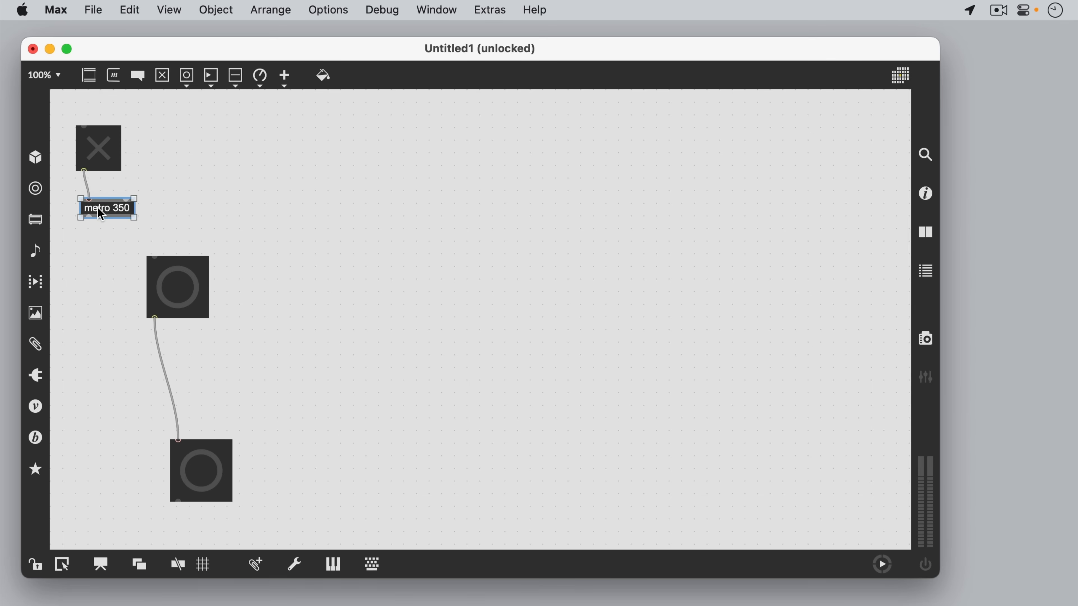
pyautogui.moveTo(88, 218); pyautogui.dragTo(154, 257)
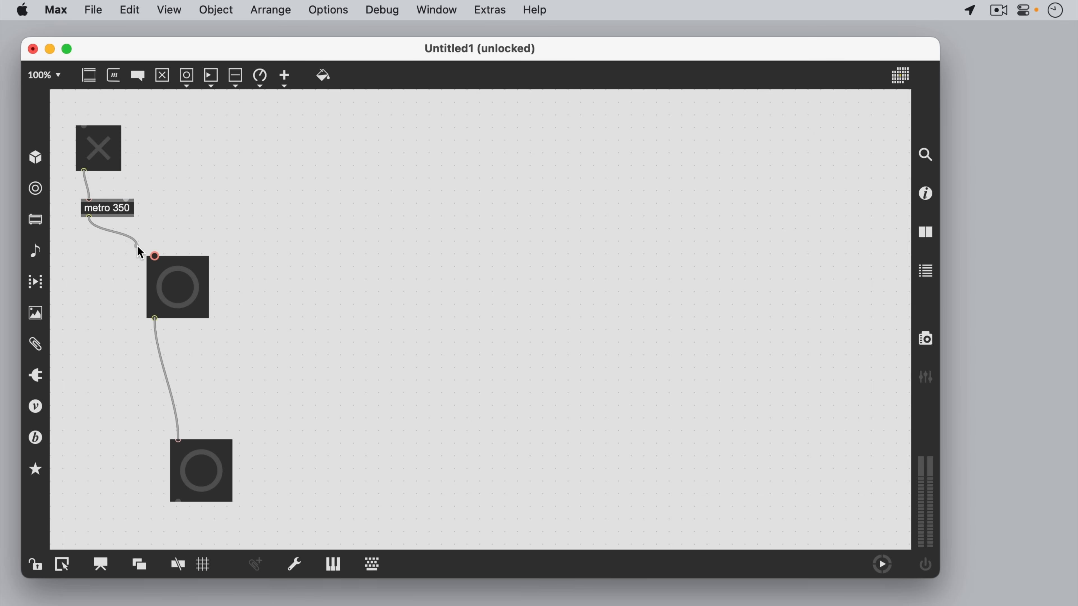
pyautogui.click(124, 237)
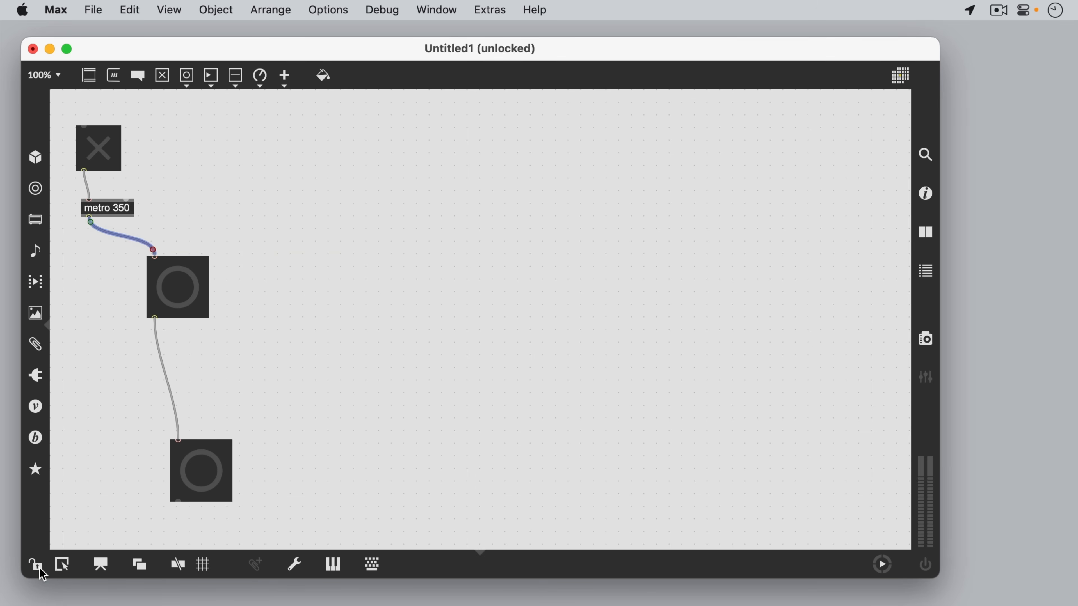
pyautogui.click(34, 564)
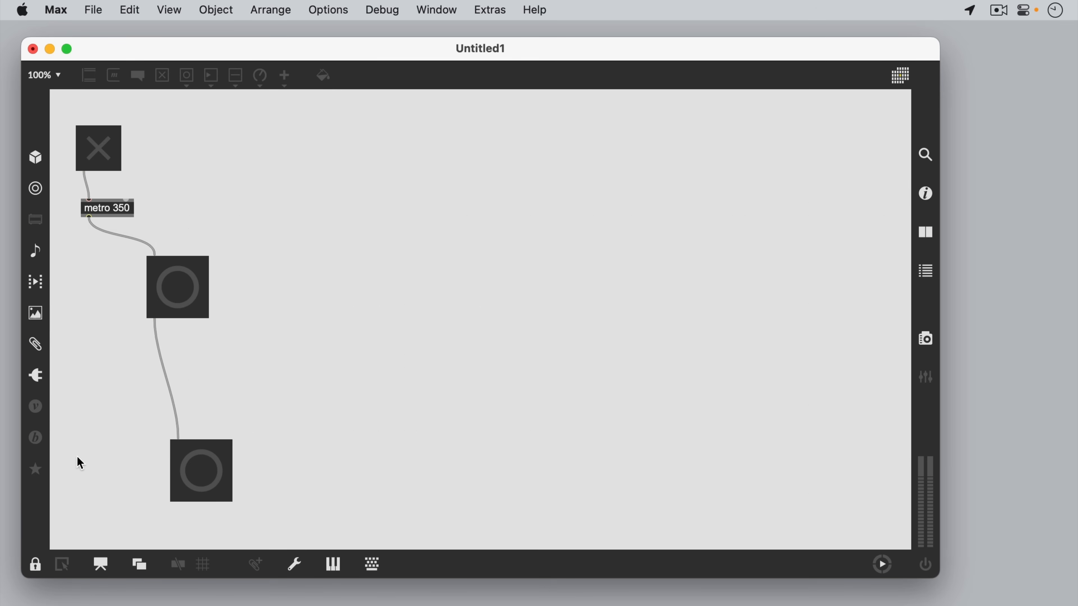
pyautogui.moveTo(97, 187)
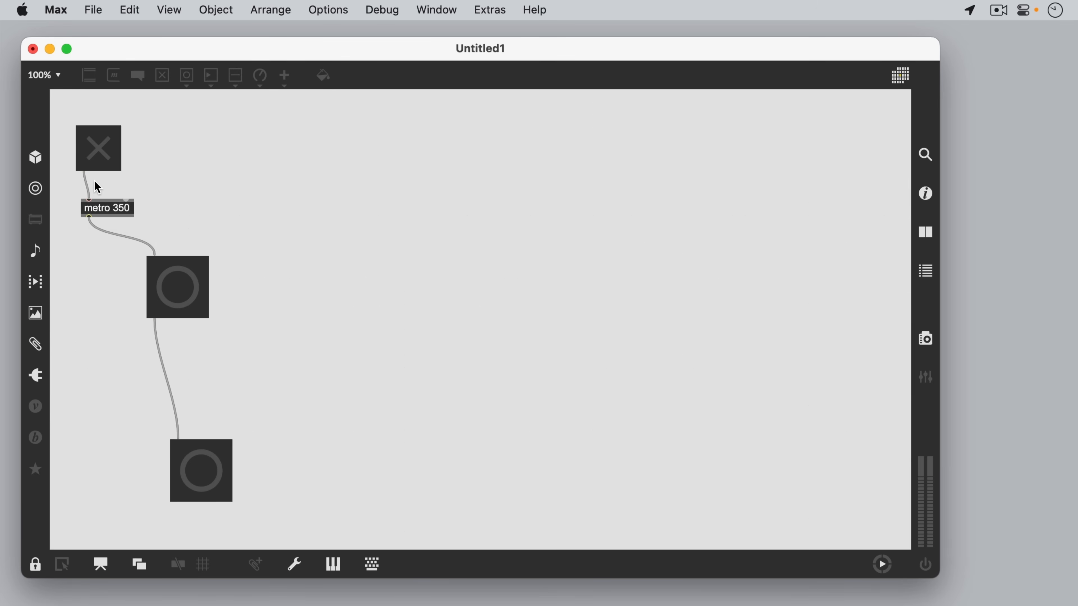
pyautogui.moveTo(100, 153)
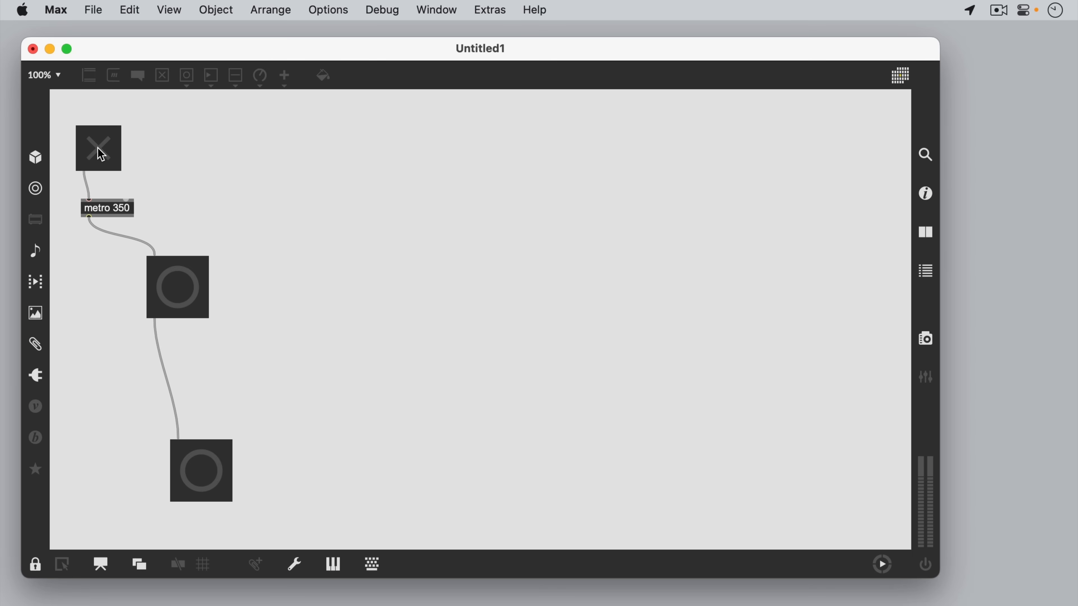
pyautogui.click(99, 148)
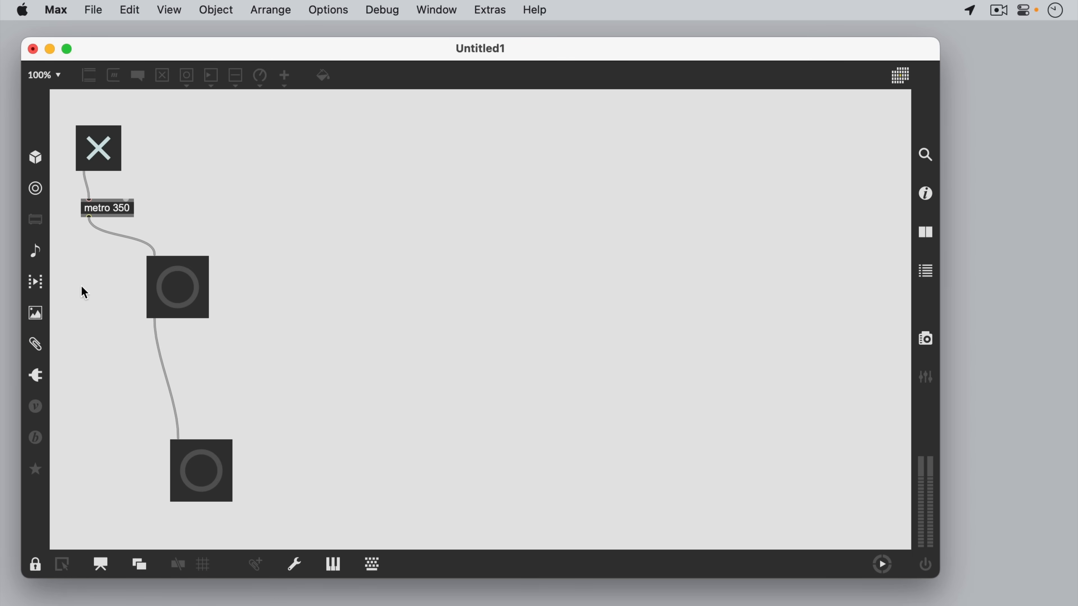
pyautogui.click(34, 564)
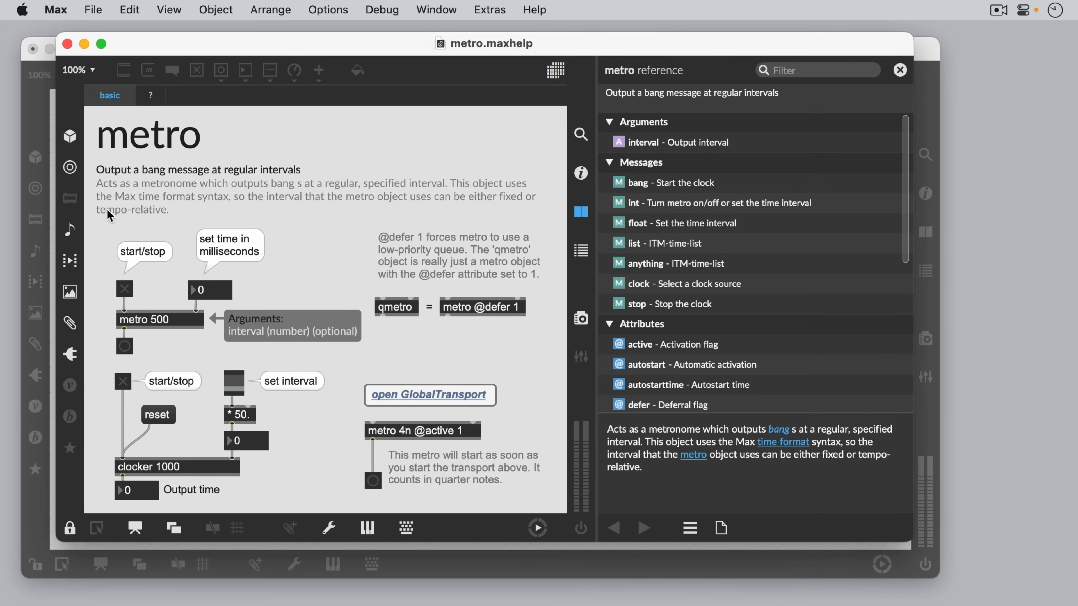
pyautogui.moveTo(218, 296)
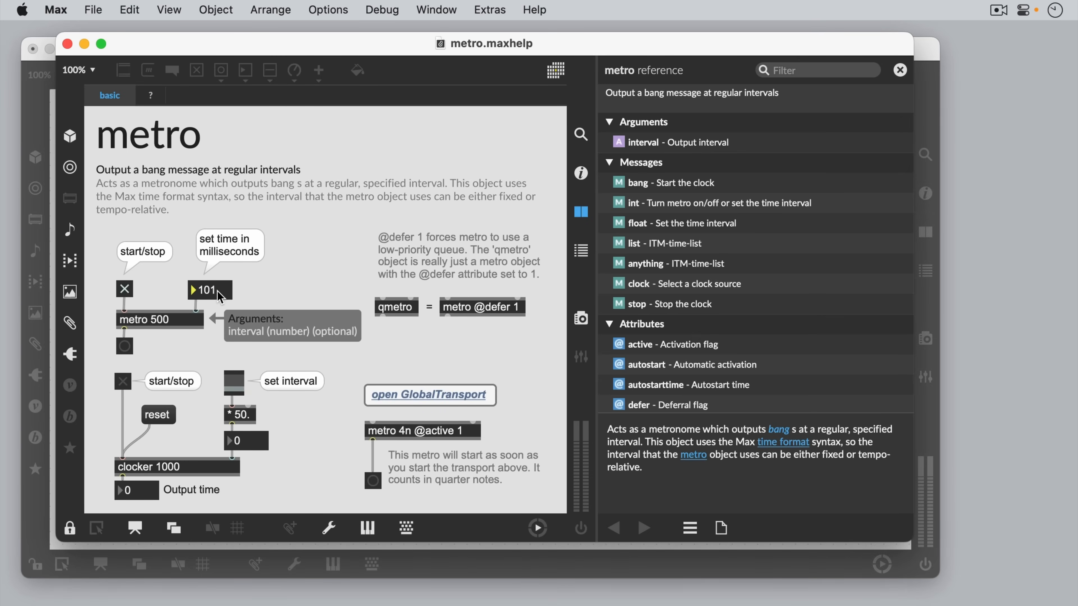
pyautogui.moveTo(162, 125)
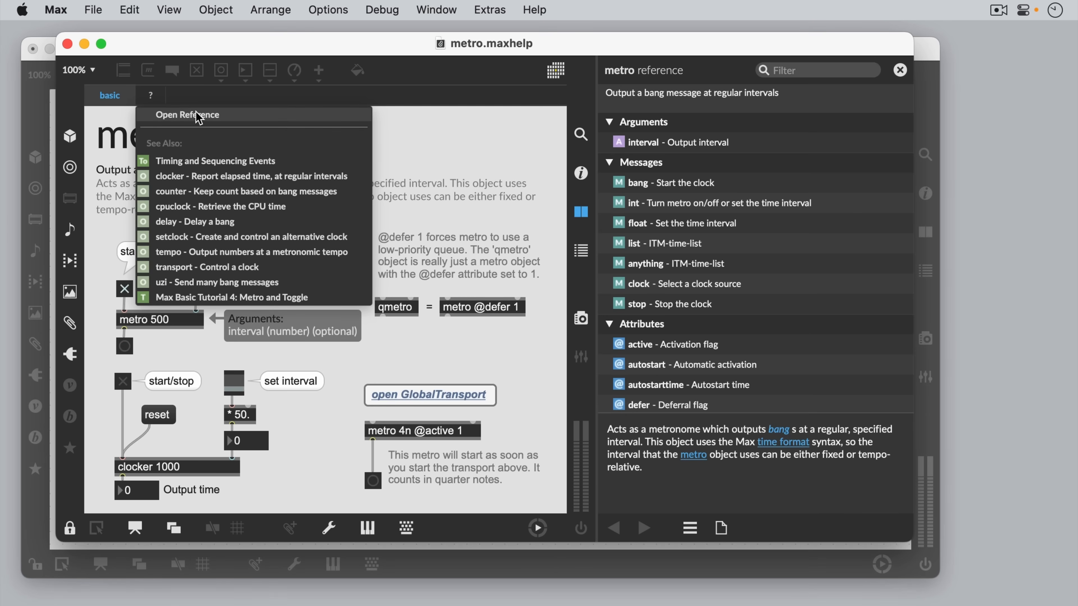
pyautogui.click(188, 114)
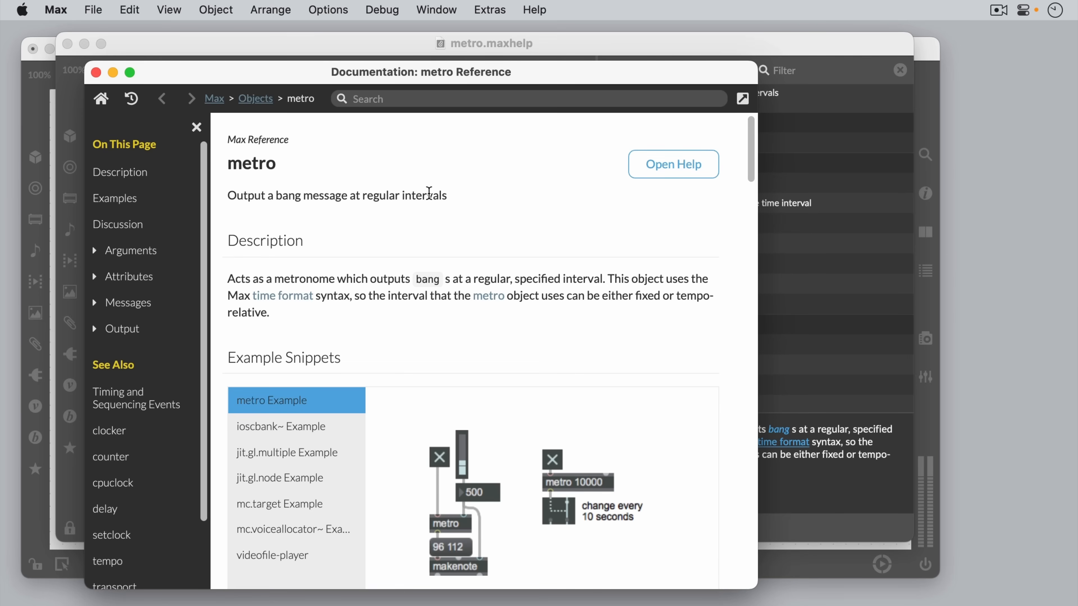
pyautogui.scroll(-3)
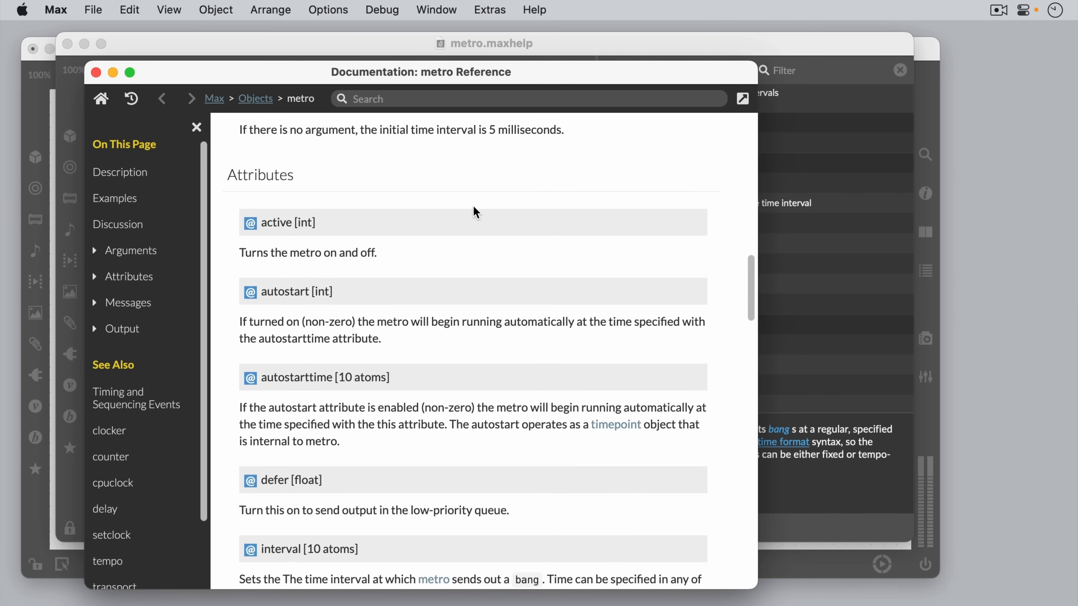
pyautogui.scroll(-3)
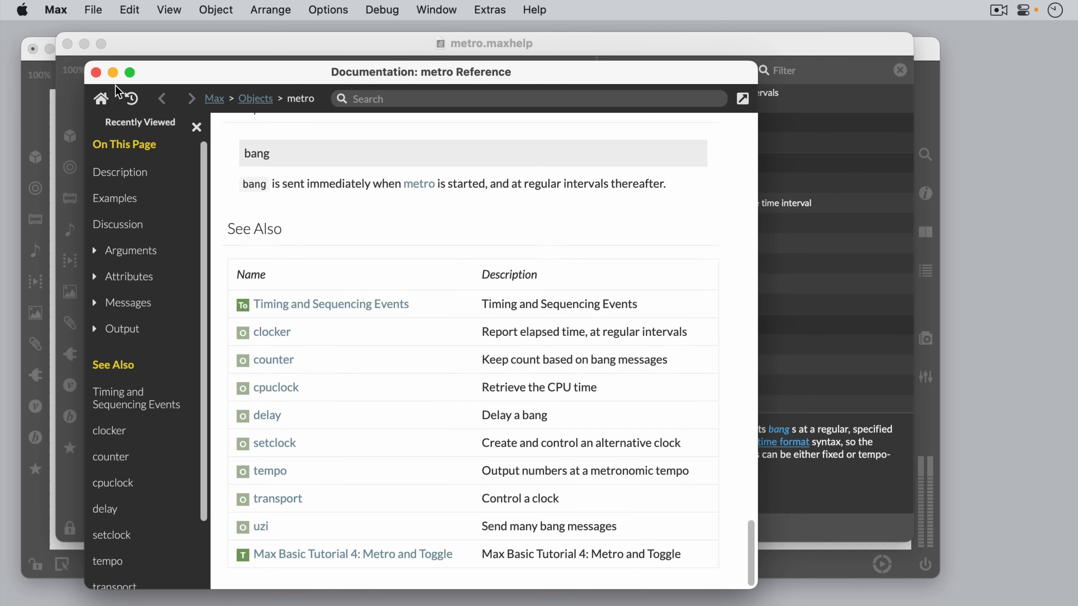
pyautogui.click(96, 72)
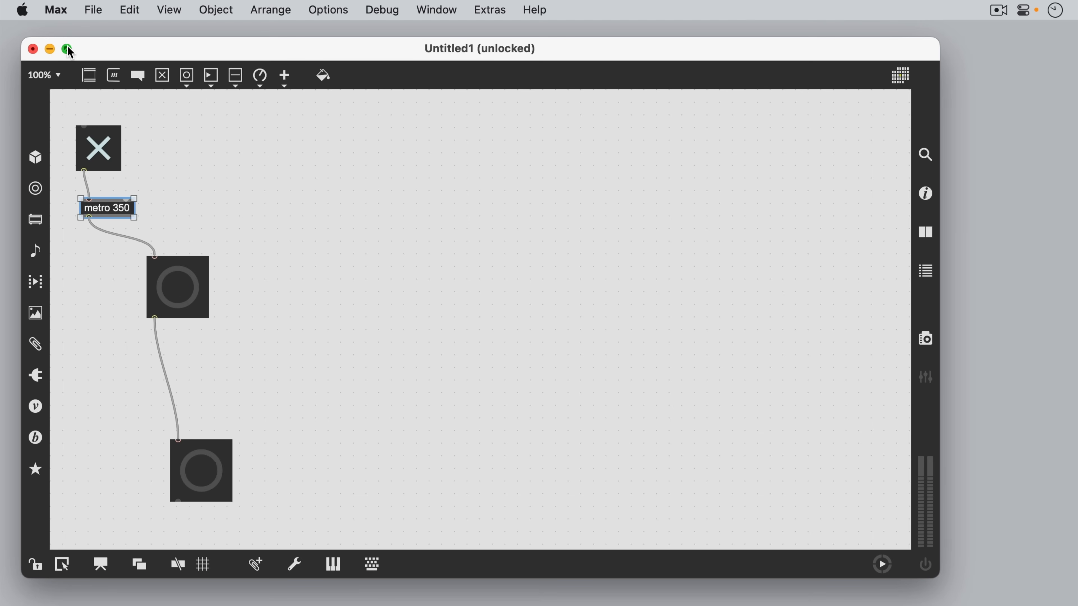
pyautogui.moveTo(114, 75)
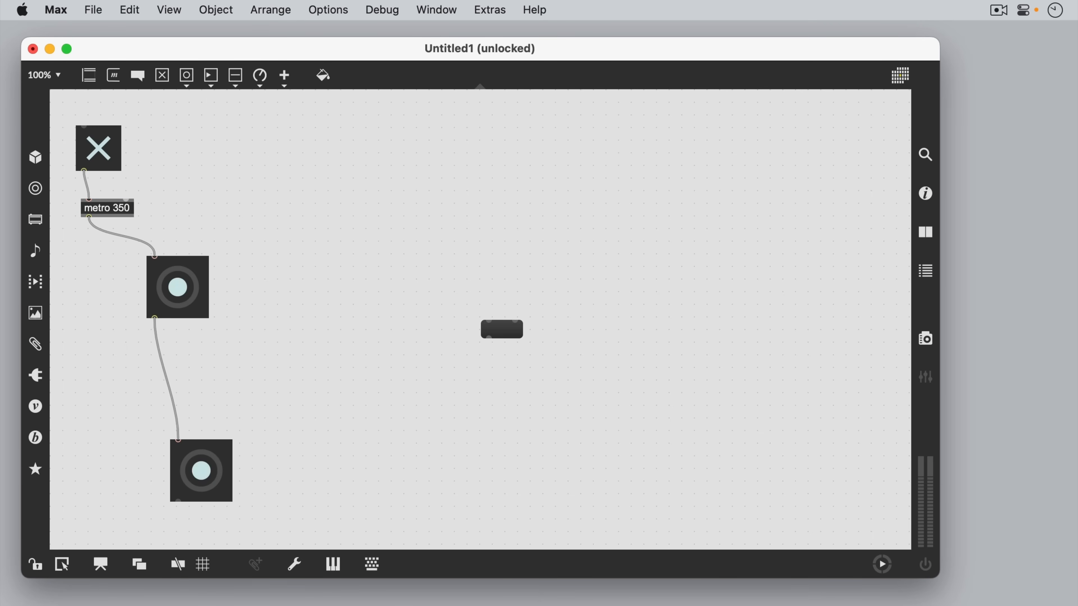
# Add a 'read countdown.mov' message feeding a Jitter video window showing the 10 frame, then unlock the patch
pyautogui.write('read countdown')
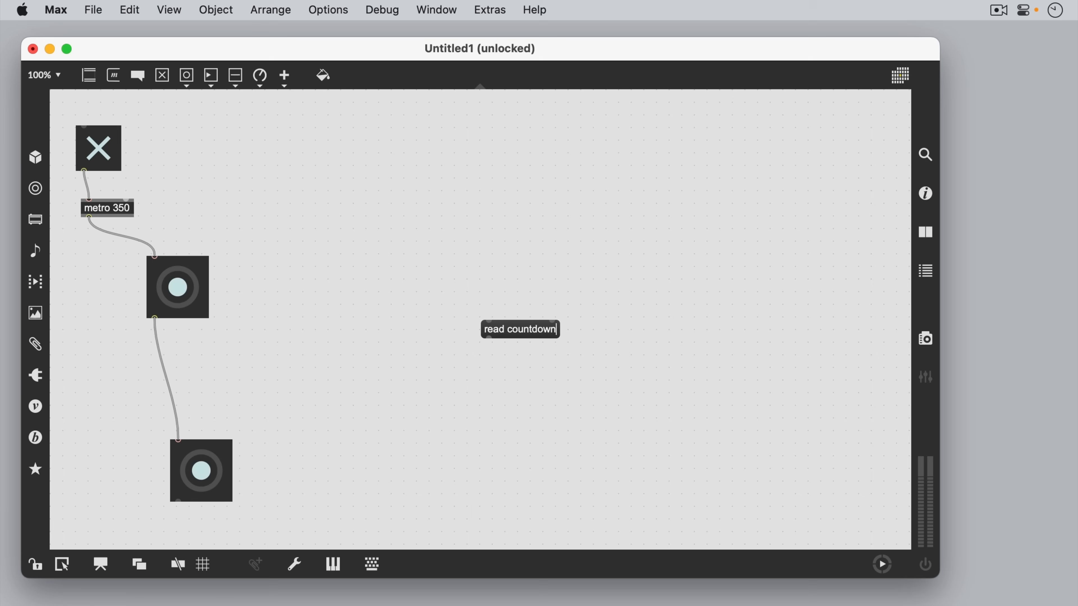
pyautogui.write('.mov')
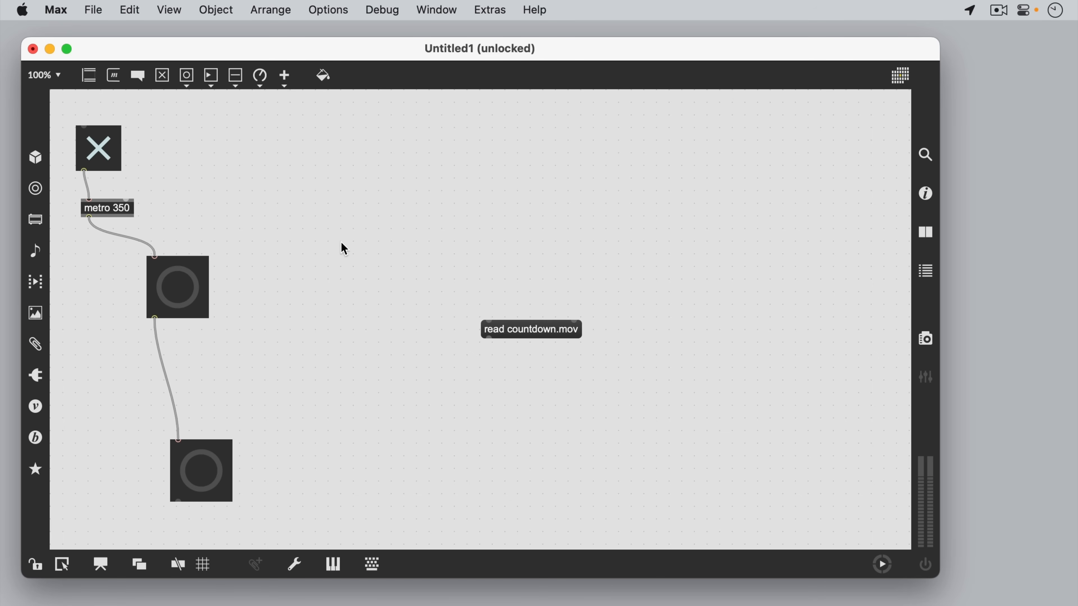
pyautogui.moveTo(531, 329); pyautogui.dragTo(662, 226)
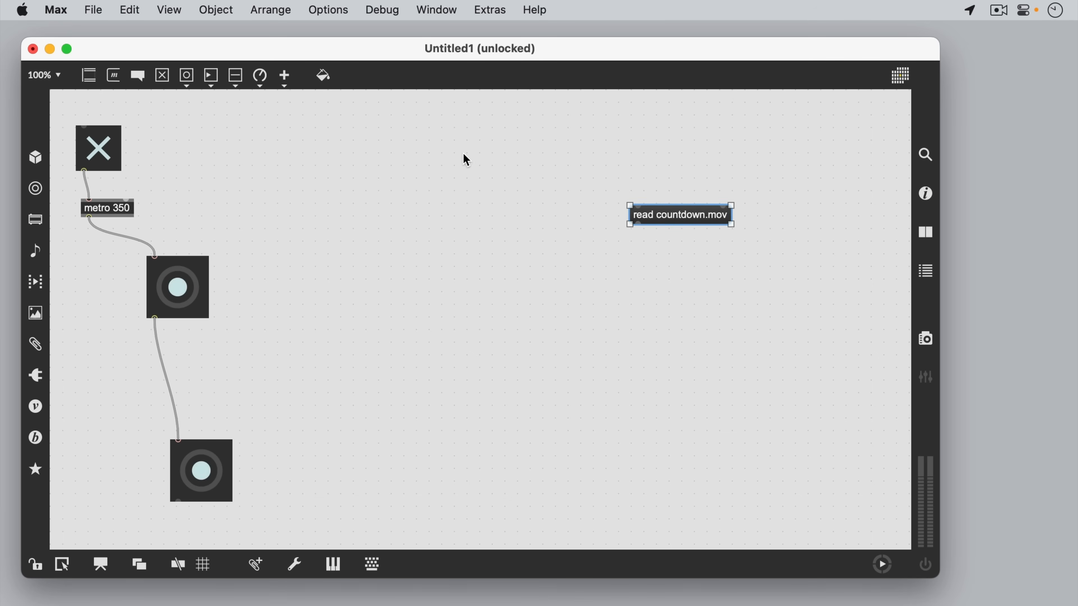
pyautogui.click(284, 75)
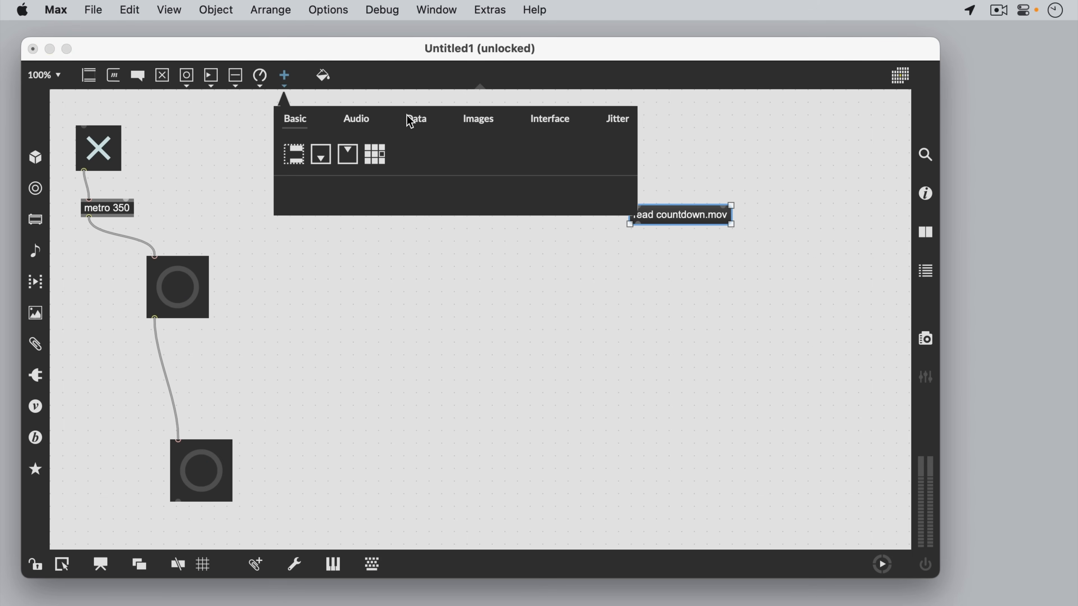
pyautogui.click(478, 118)
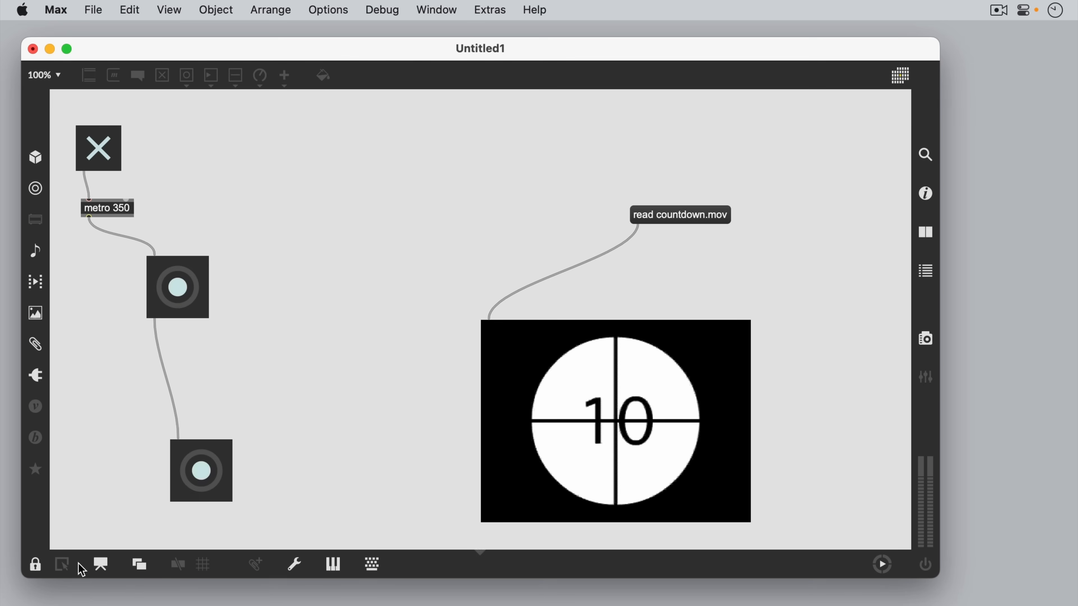
pyautogui.click(34, 564)
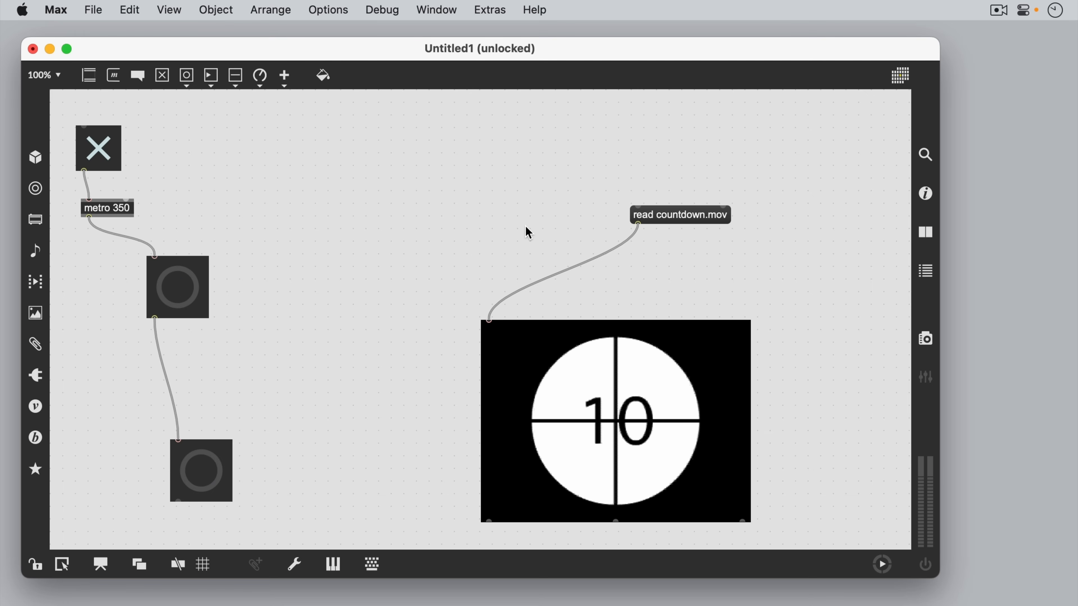
pyautogui.moveTo(458, 236)
pyautogui.write('ra')
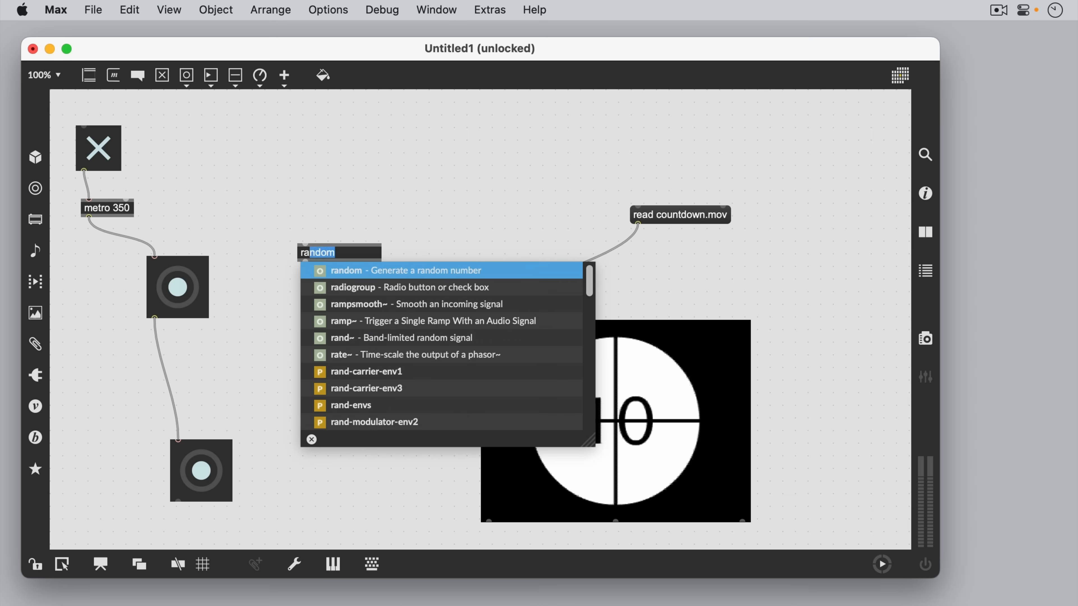
# Add a random 10000 driven by the metro with a number box feeding the movie window so frames jump around
pyautogui.write('10000')
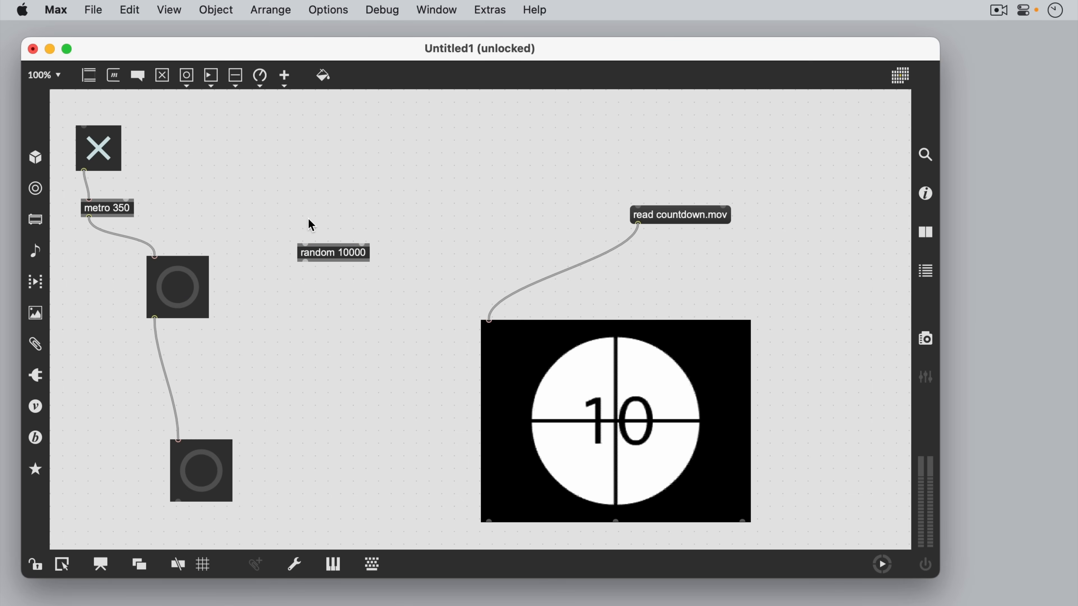
pyautogui.click(209, 75)
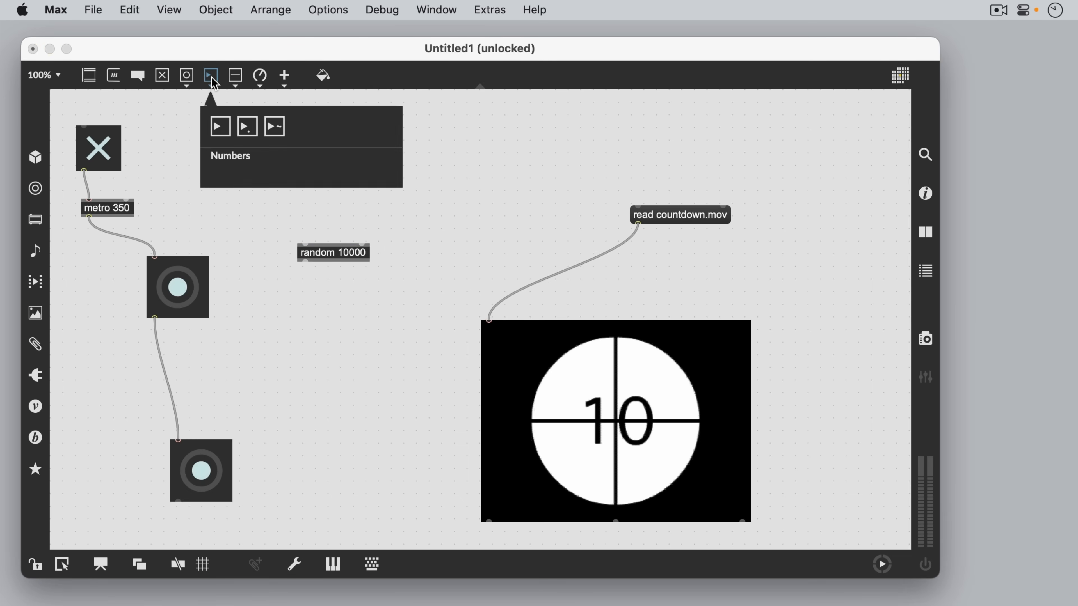
pyautogui.click(518, 345)
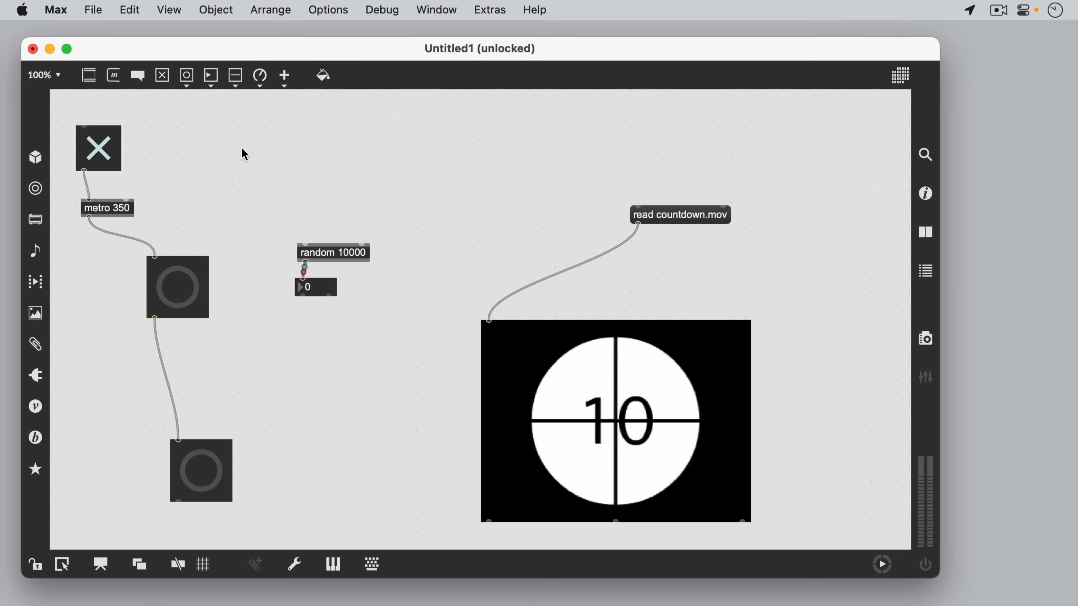
pyautogui.moveTo(262, 124); pyautogui.dragTo(95, 493)
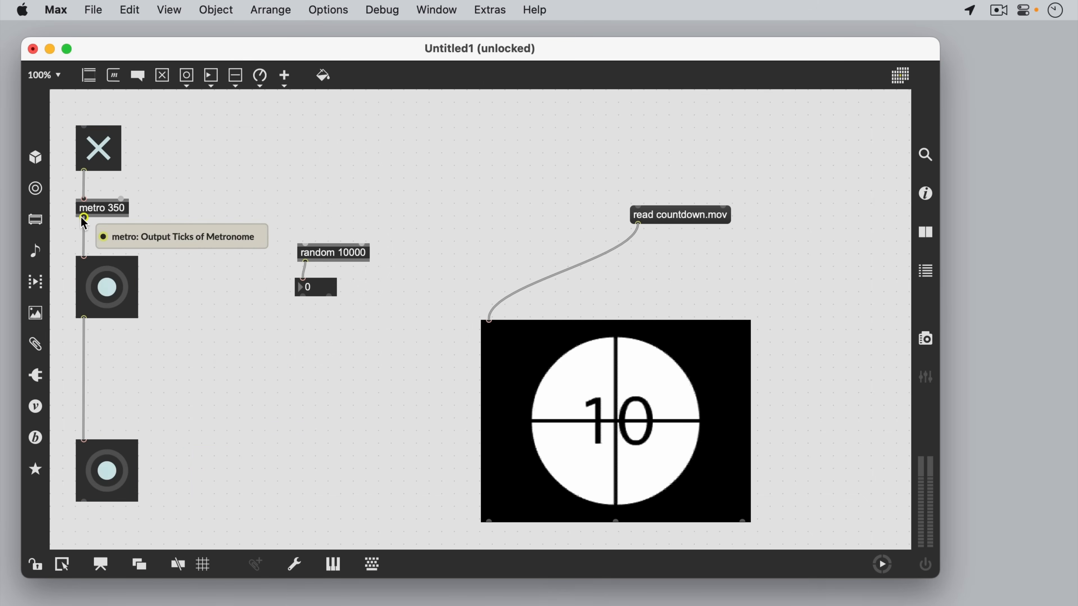
pyautogui.moveTo(85, 238)
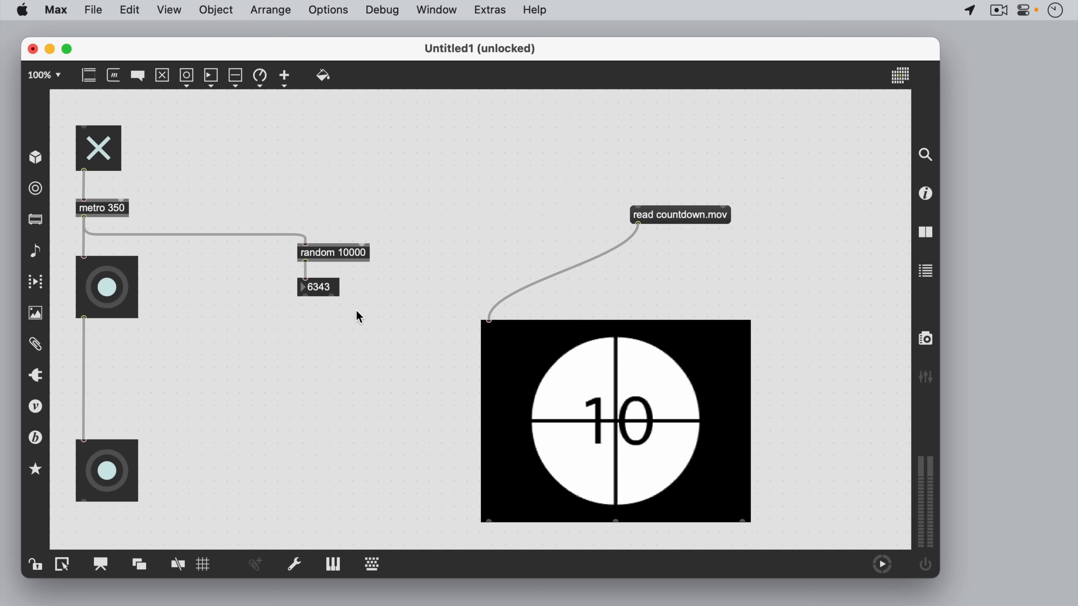
pyautogui.moveTo(303, 297); pyautogui.dragTo(488, 319)
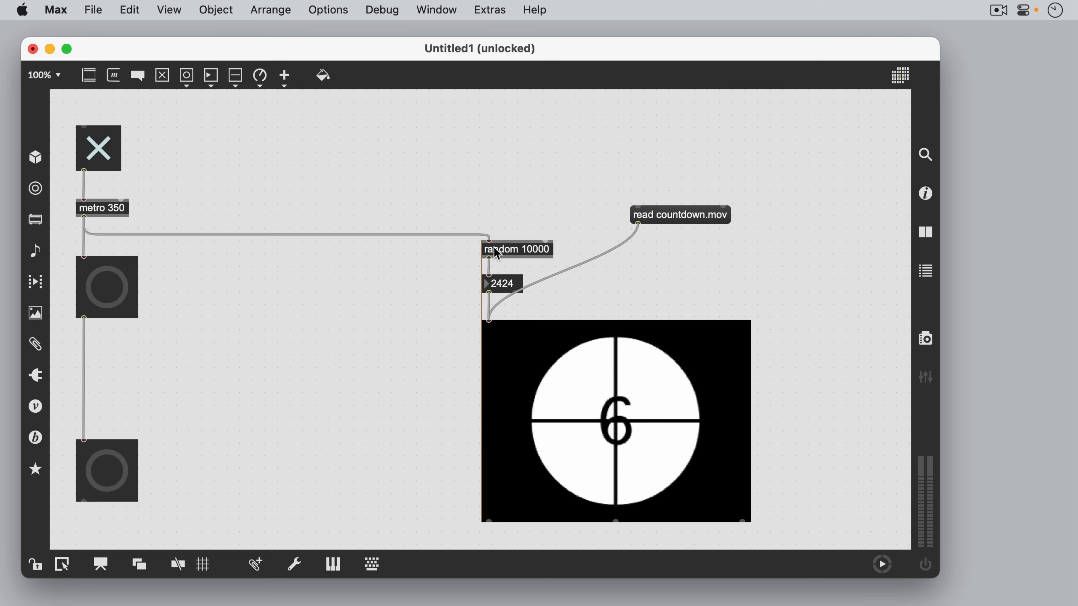
# Add a counter 60 72, makenote 100 1000 and noteout chain hanging off the metro
pyautogui.click(680, 215)
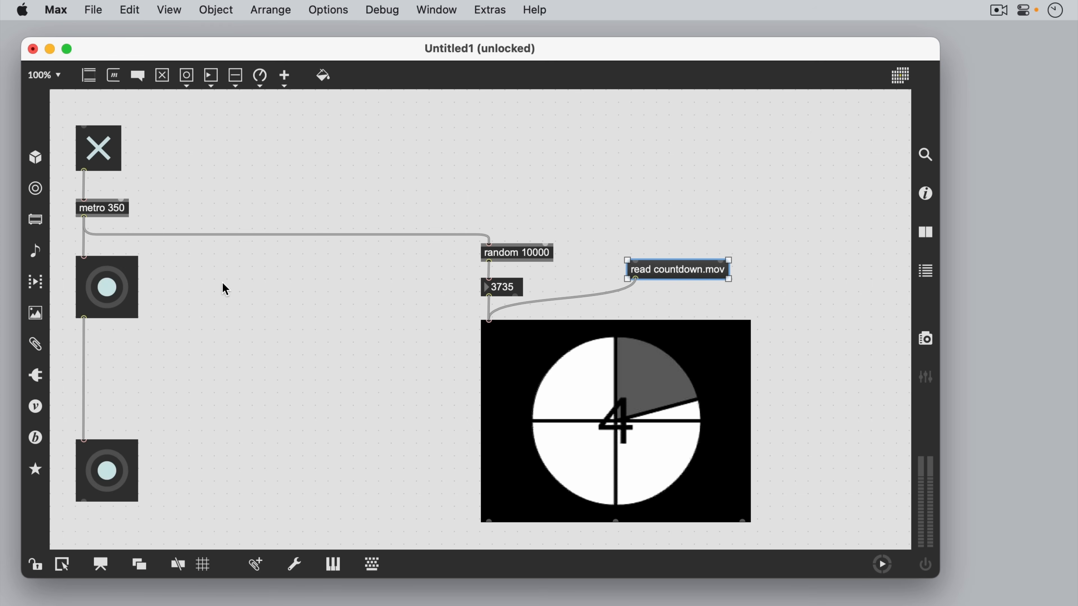
pyautogui.write('counter 60 72')
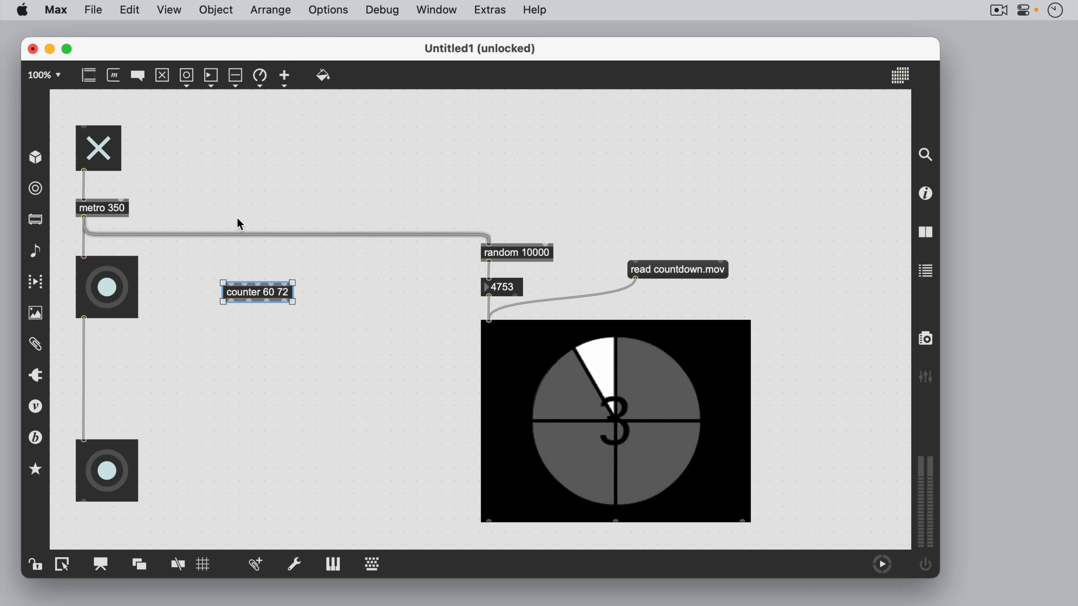
pyautogui.click(209, 75)
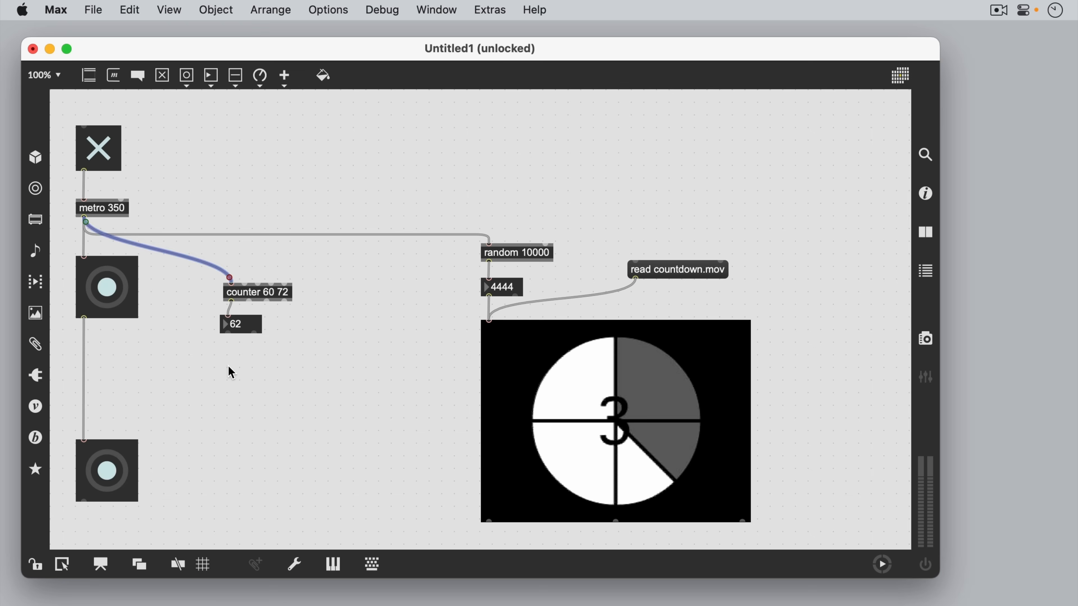
pyautogui.write('makenote 100 1000')
pyautogui.write('noteout')
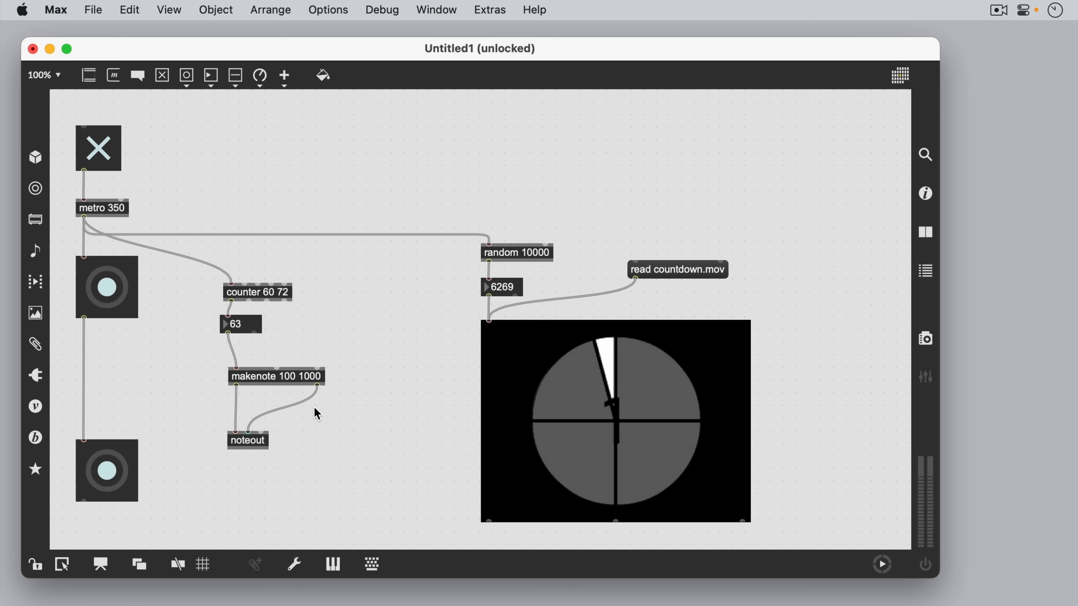
# Save the patch as My First Patch.maxpat and close its window
pyautogui.click(93, 10)
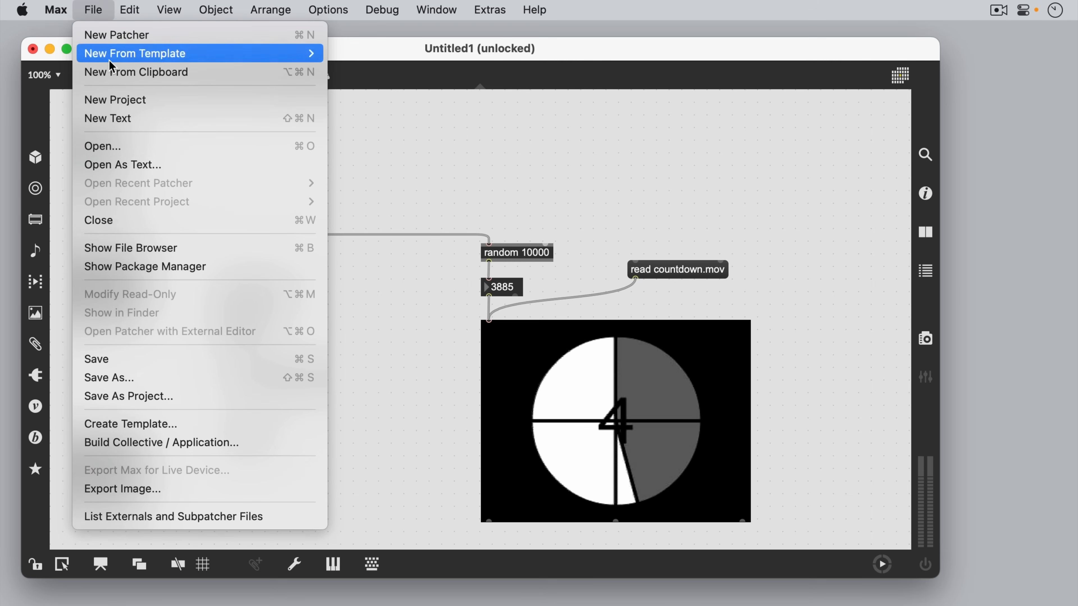
pyautogui.moveTo(164, 358)
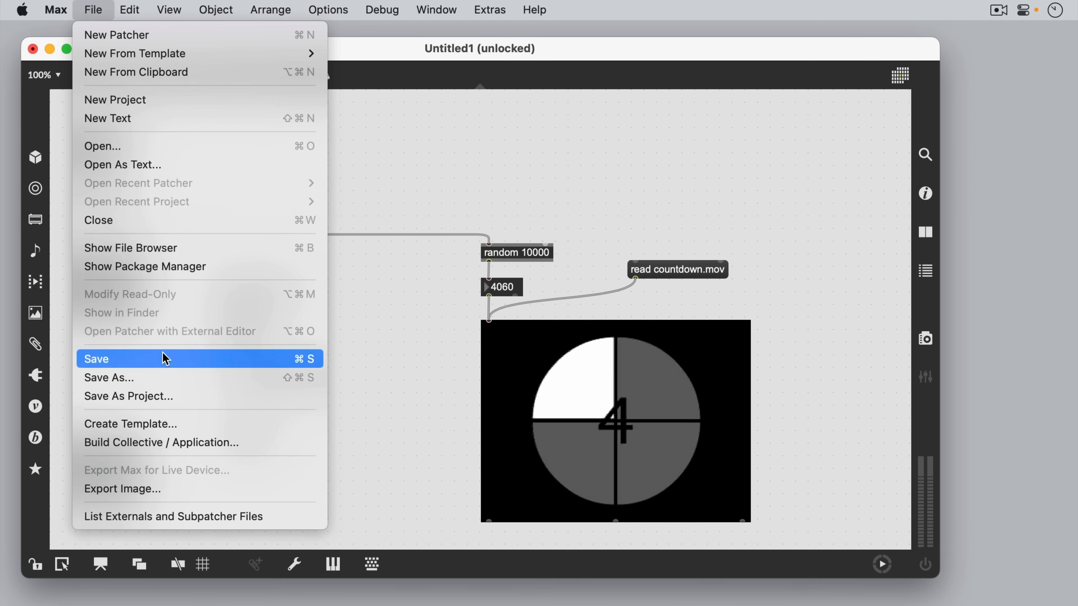
pyautogui.click(97, 358)
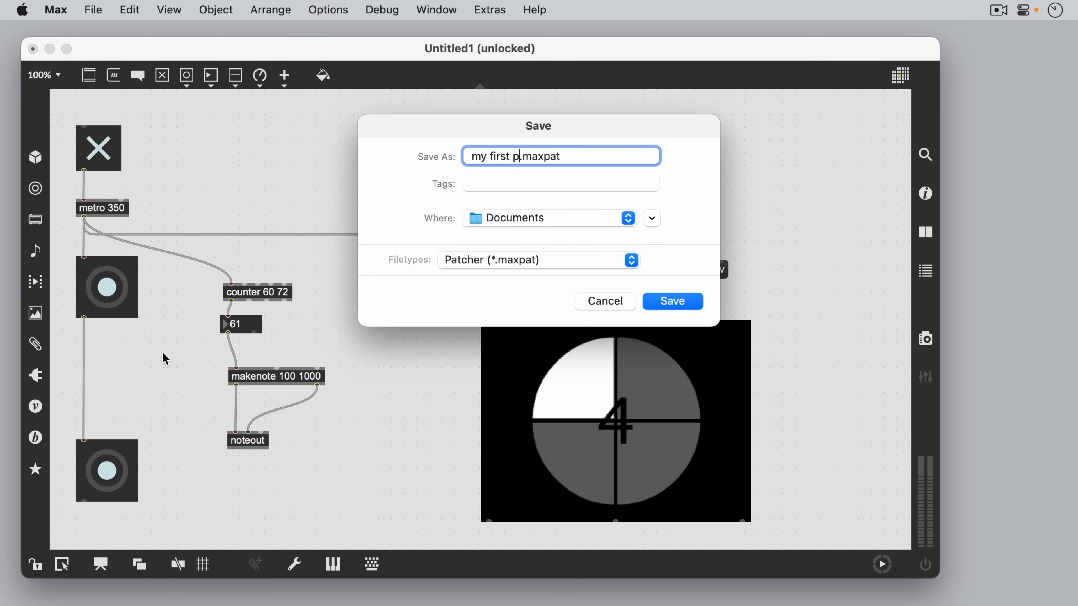
pyautogui.click(671, 301)
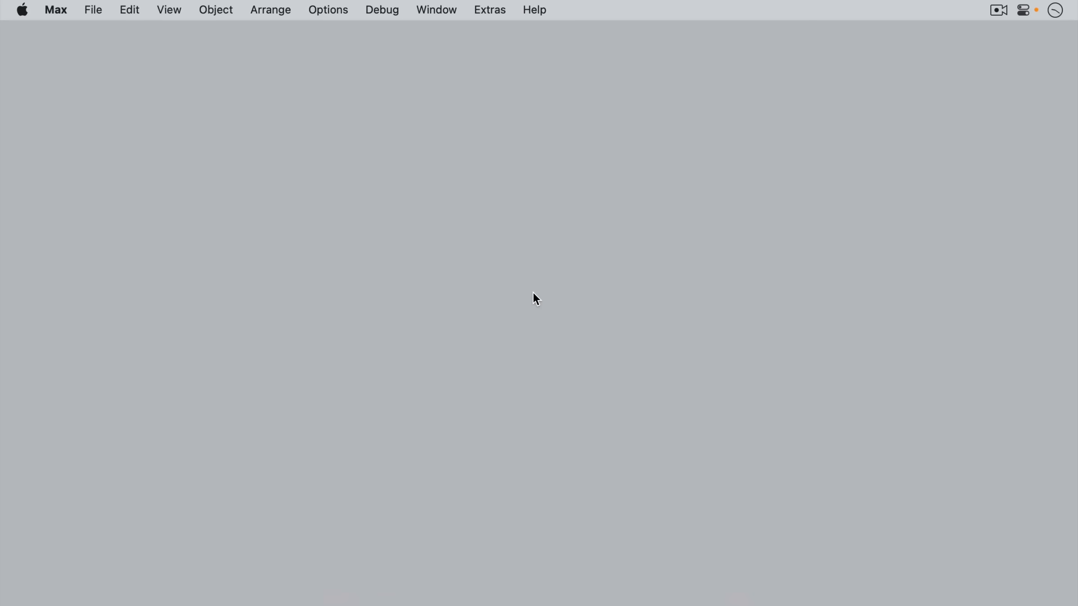
# Browse the Reference documentation to the Max tutorials listing starting with the basic series
pyautogui.click(535, 10)
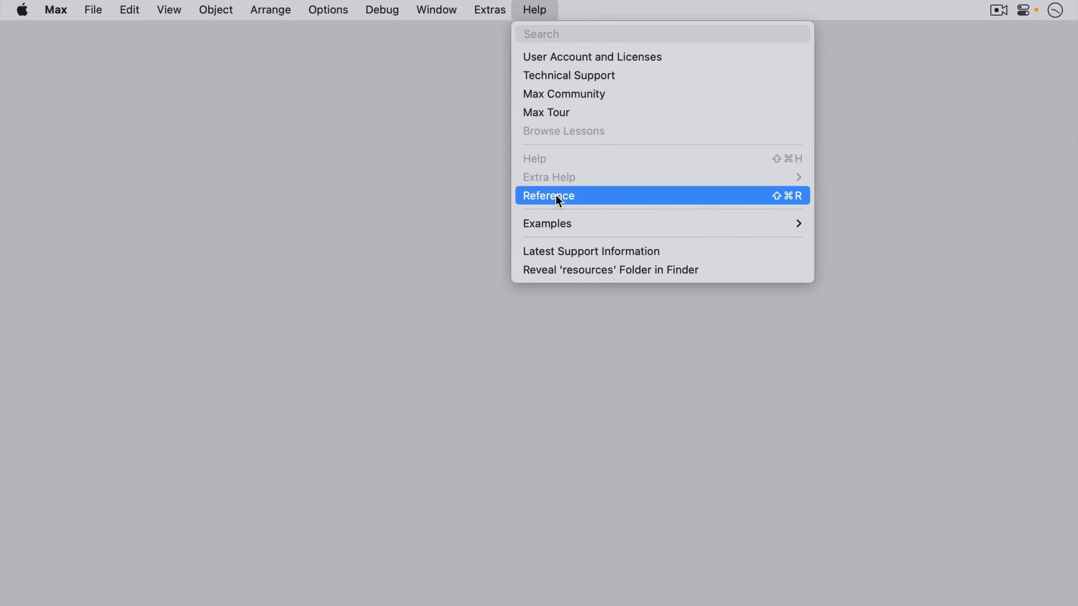
pyautogui.click(548, 196)
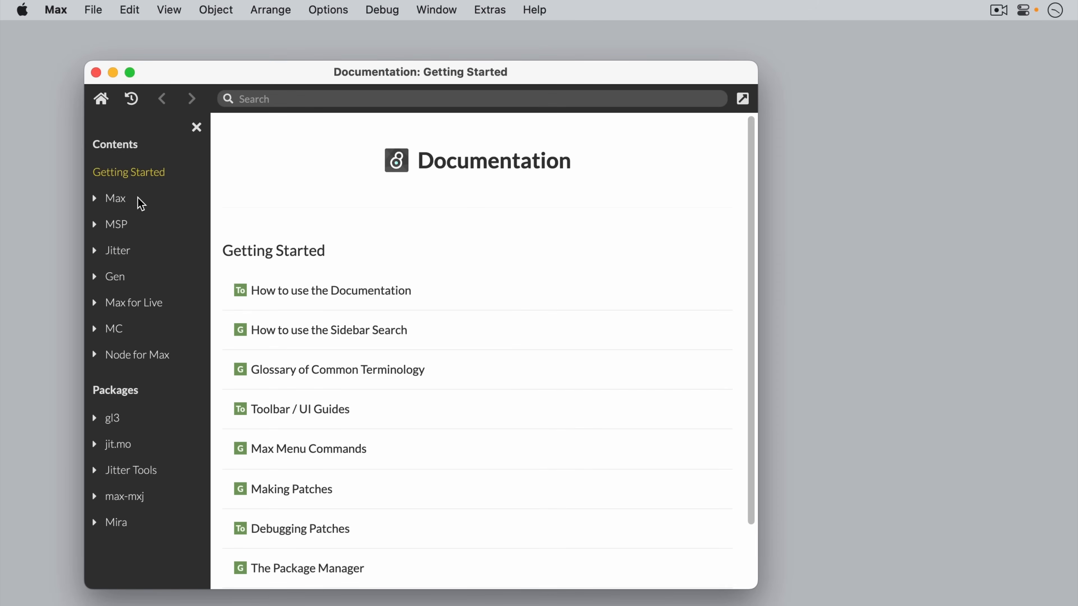
pyautogui.click(114, 198)
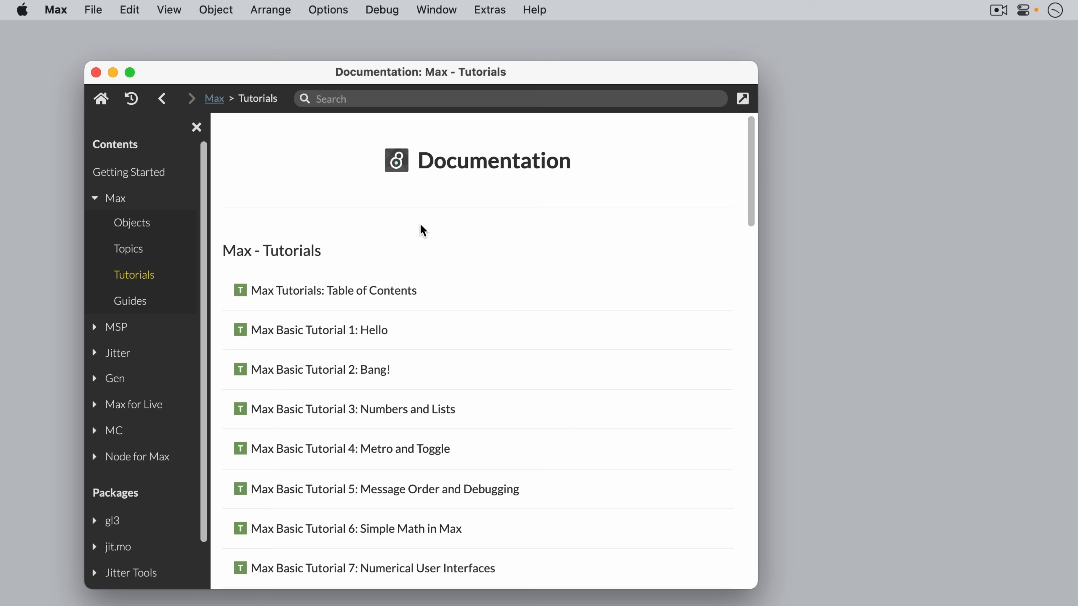
pyautogui.moveTo(461, 219)
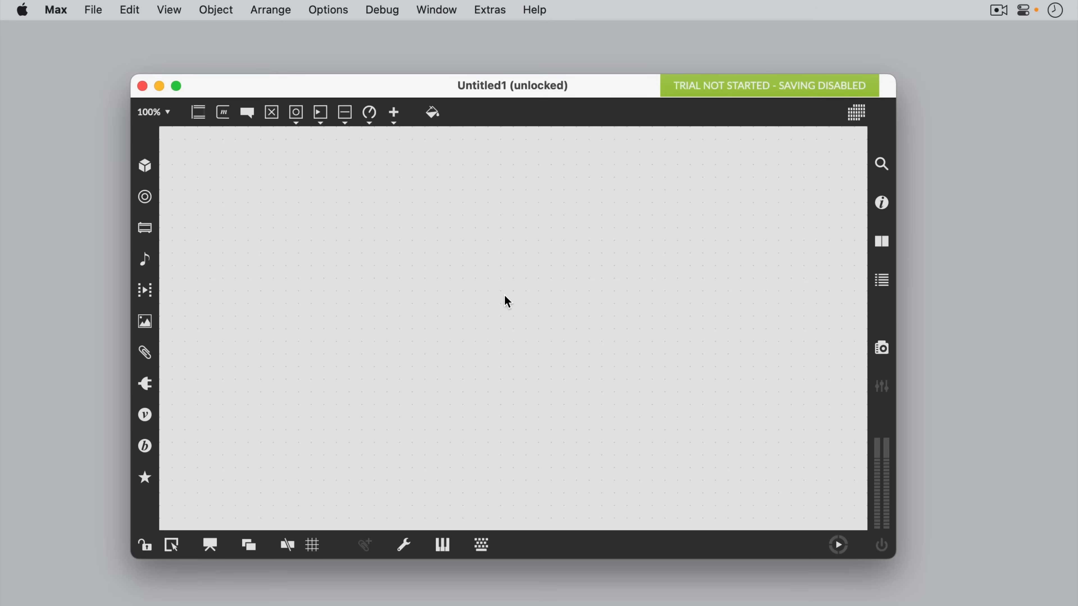
pyautogui.moveTo(699, 127)
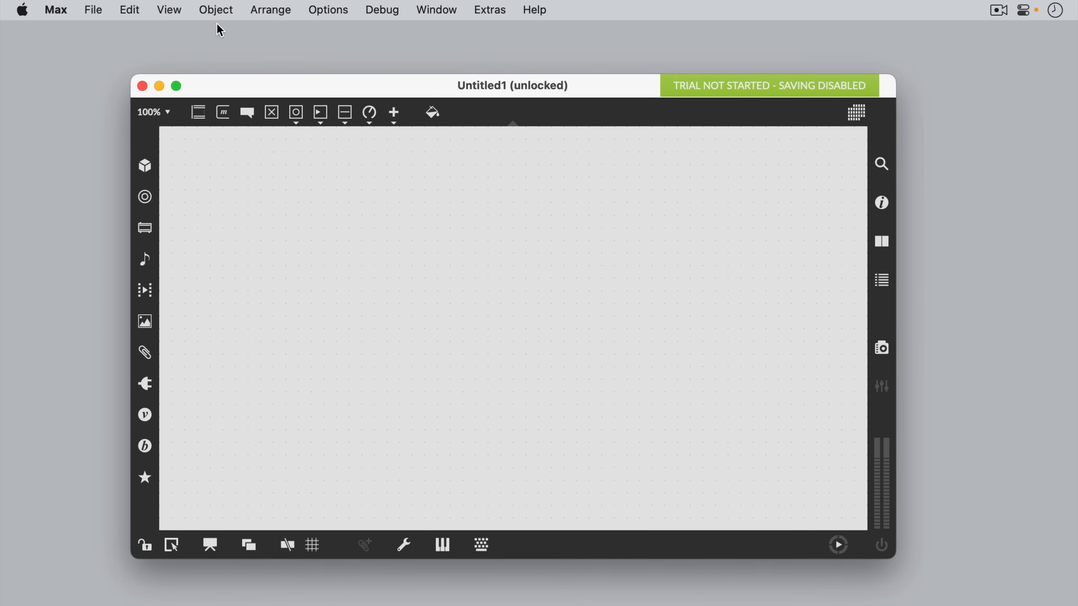
# Check the File menu to confirm Save As is greyed out in the trial patcher, then move to Ableton Live
pyautogui.click(93, 10)
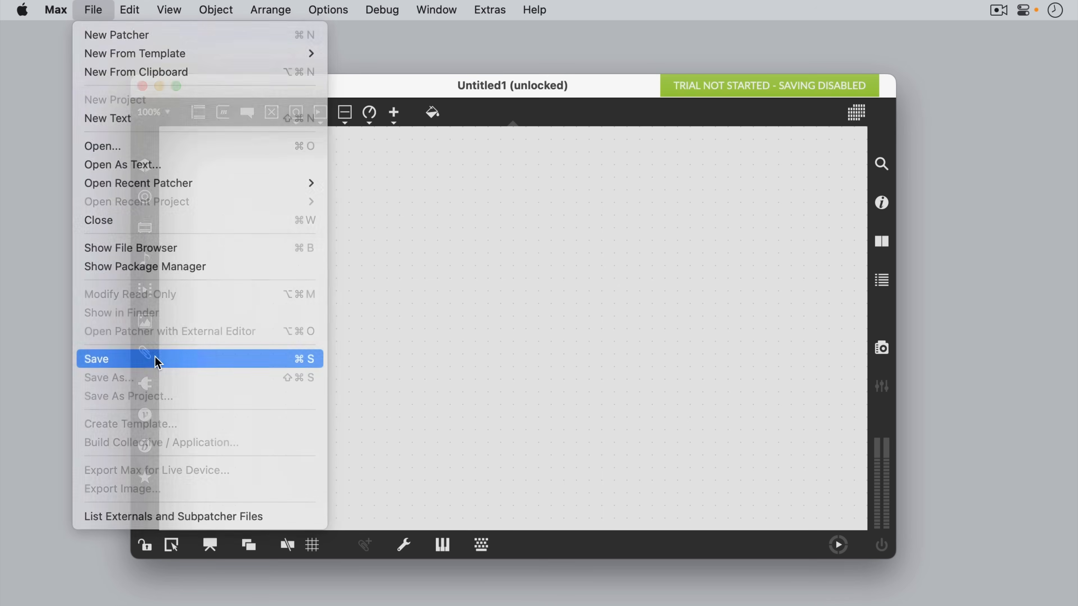
pyautogui.click(96, 359)
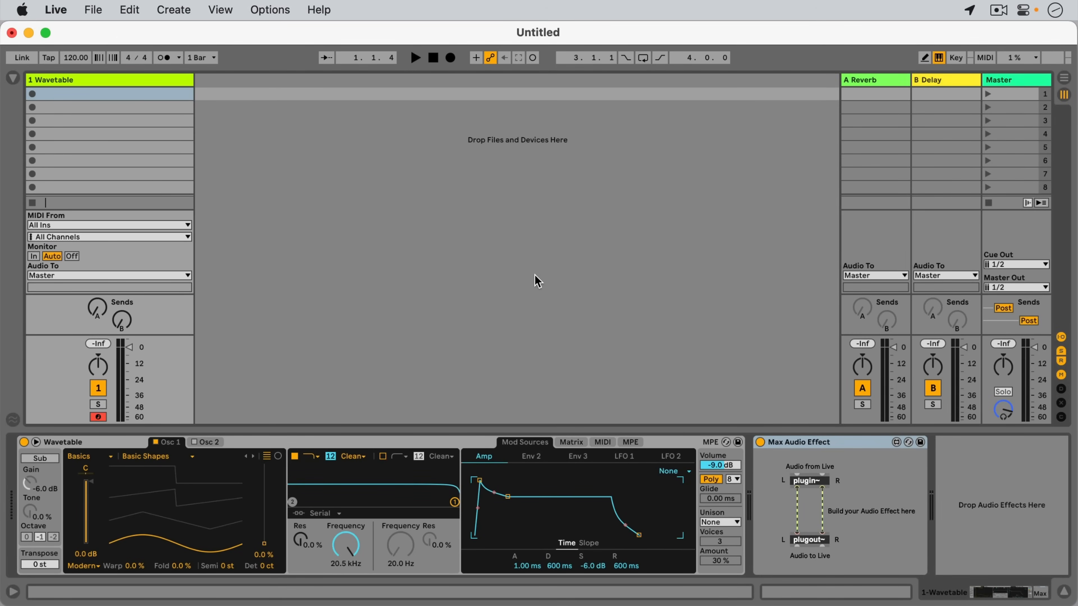
pyautogui.moveTo(604, 334)
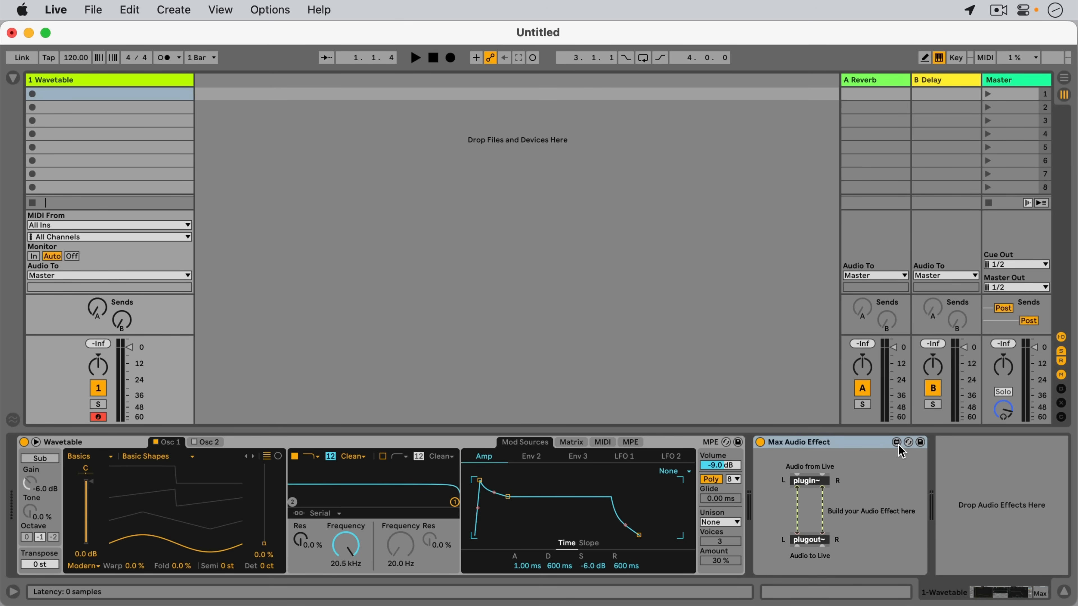
# Edit the Max Audio Effect from Live and save it as My First Device.amxd
pyautogui.click(907, 442)
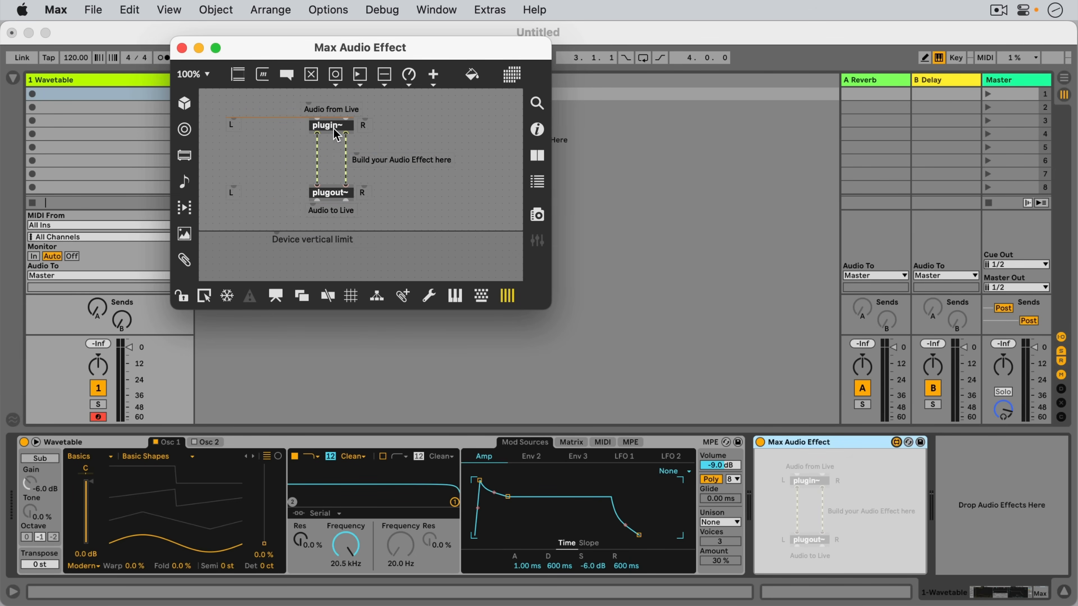
pyautogui.click(93, 10)
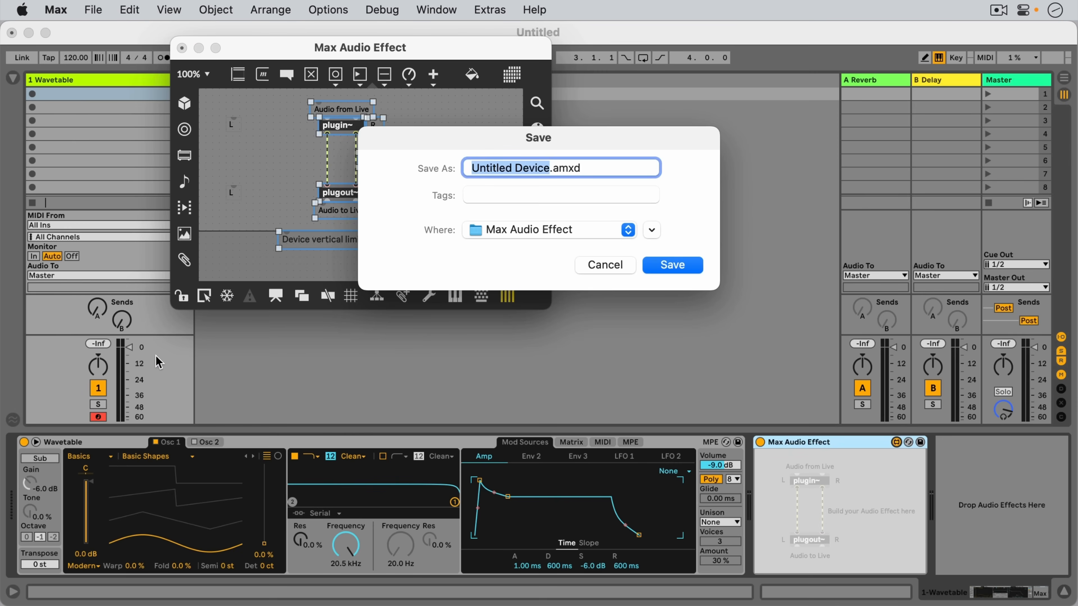
pyautogui.click(603, 265)
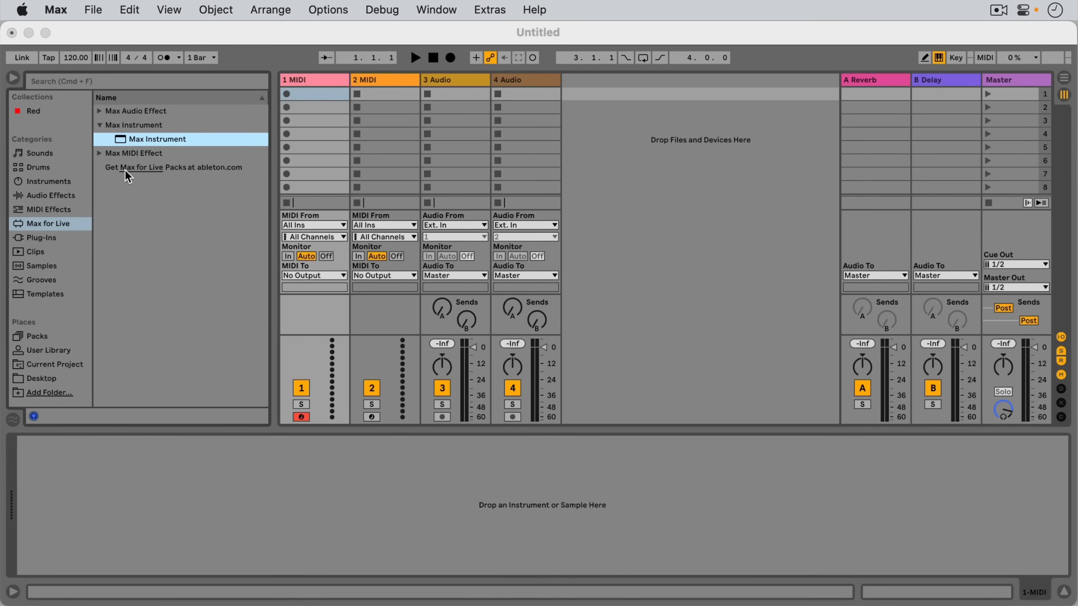
# Create a new empty patcher and close it, ending with both files shown in Finder
pyautogui.click(93, 9)
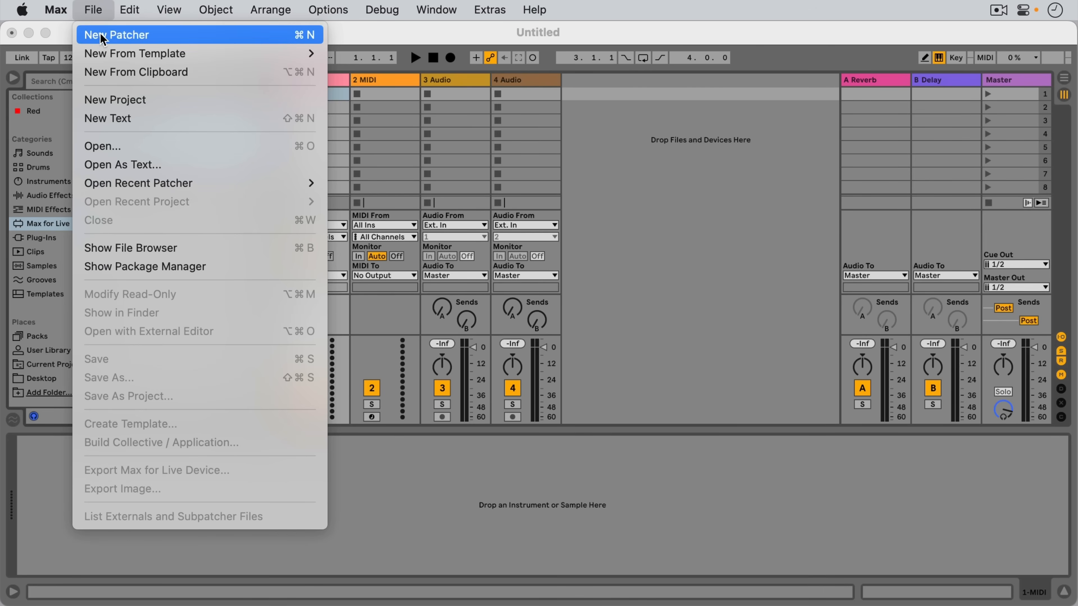
pyautogui.click(117, 35)
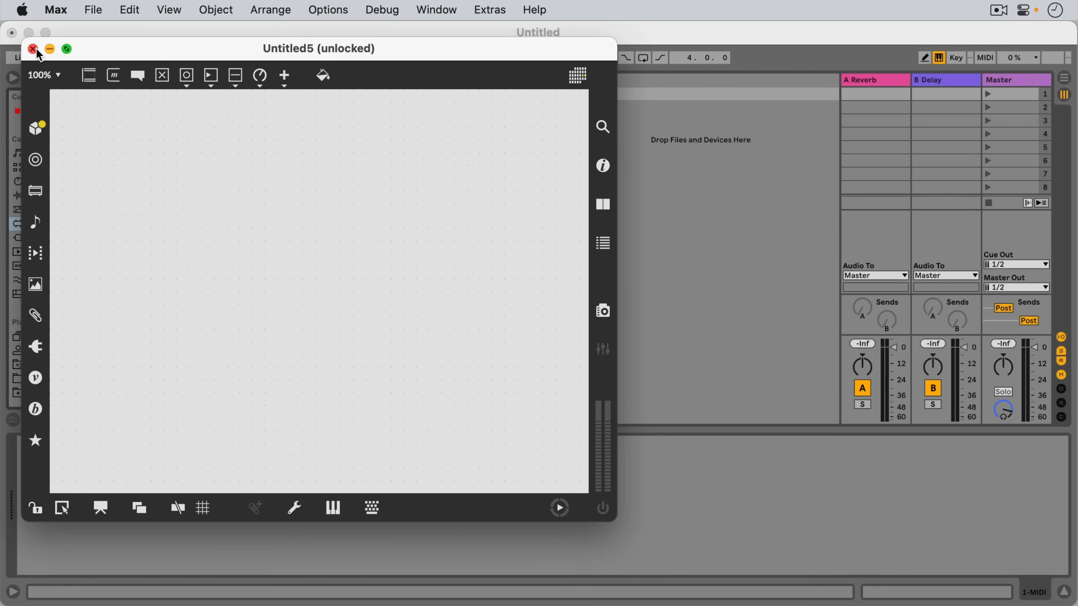
pyautogui.click(31, 49)
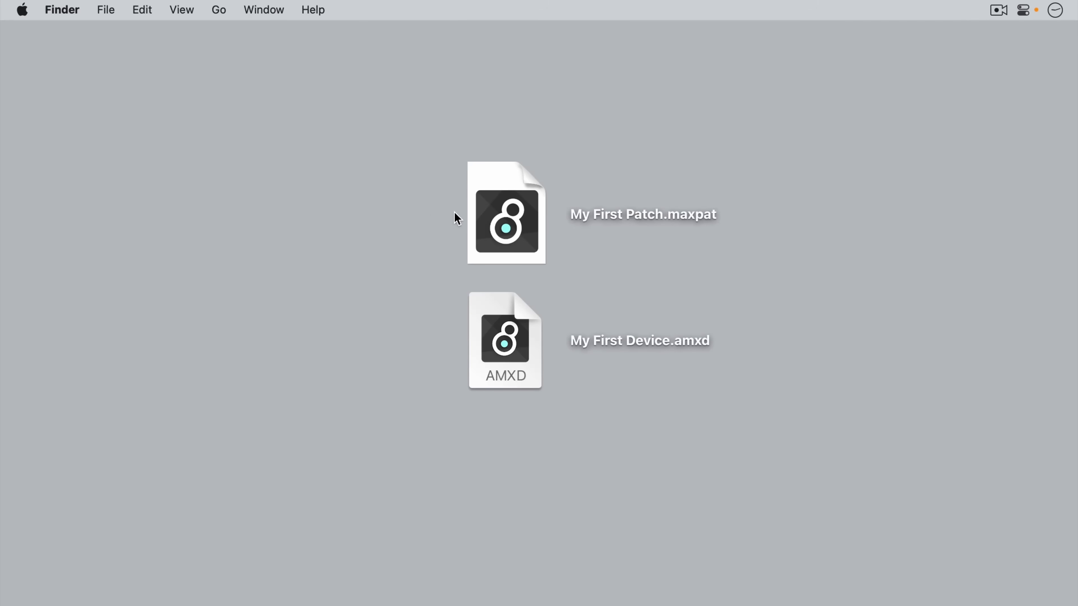
pyautogui.click(507, 221)
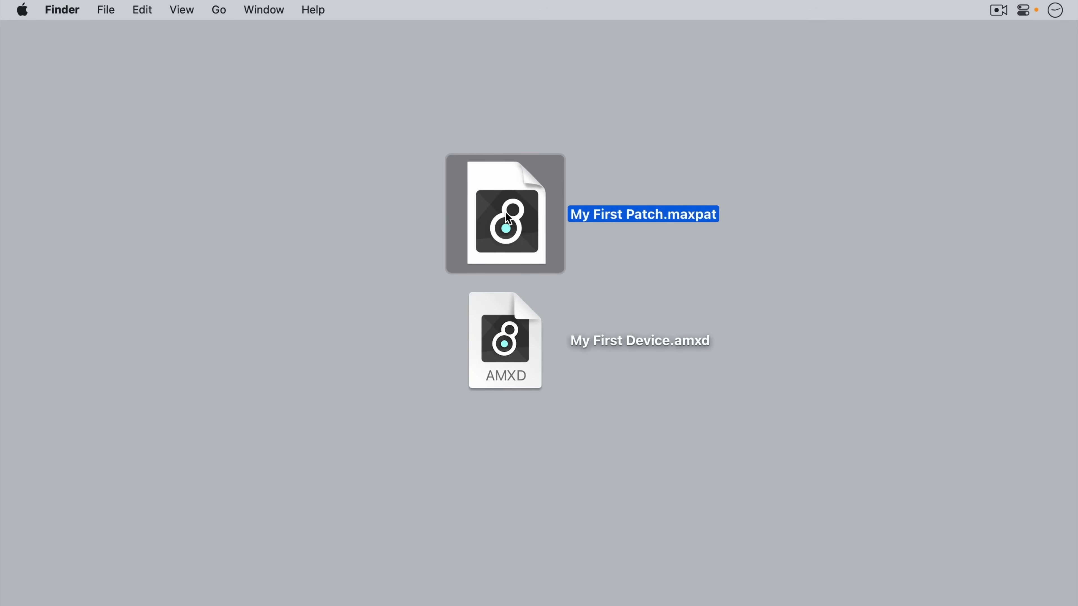
pyautogui.click(505, 340)
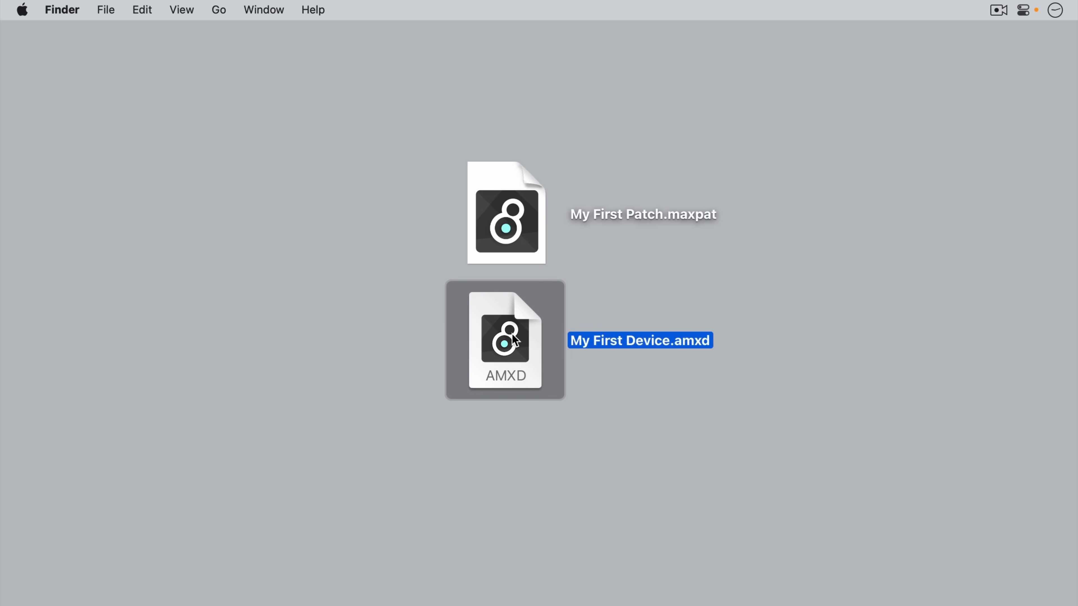